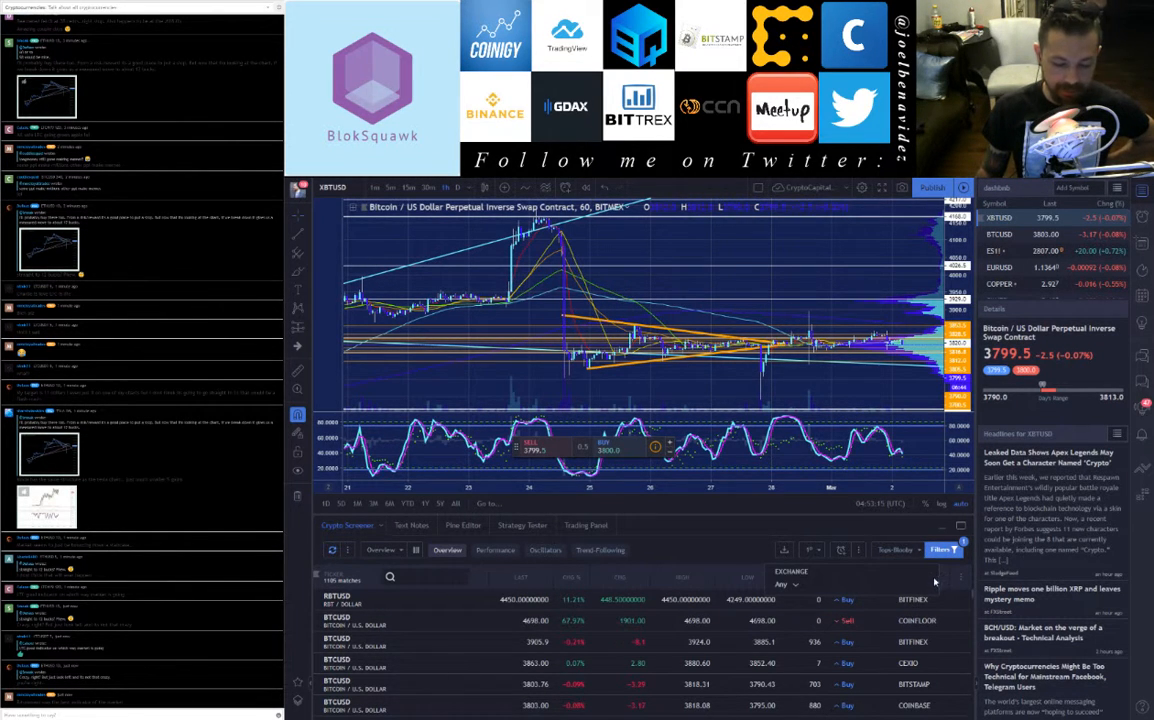
mouse_move(790, 578)
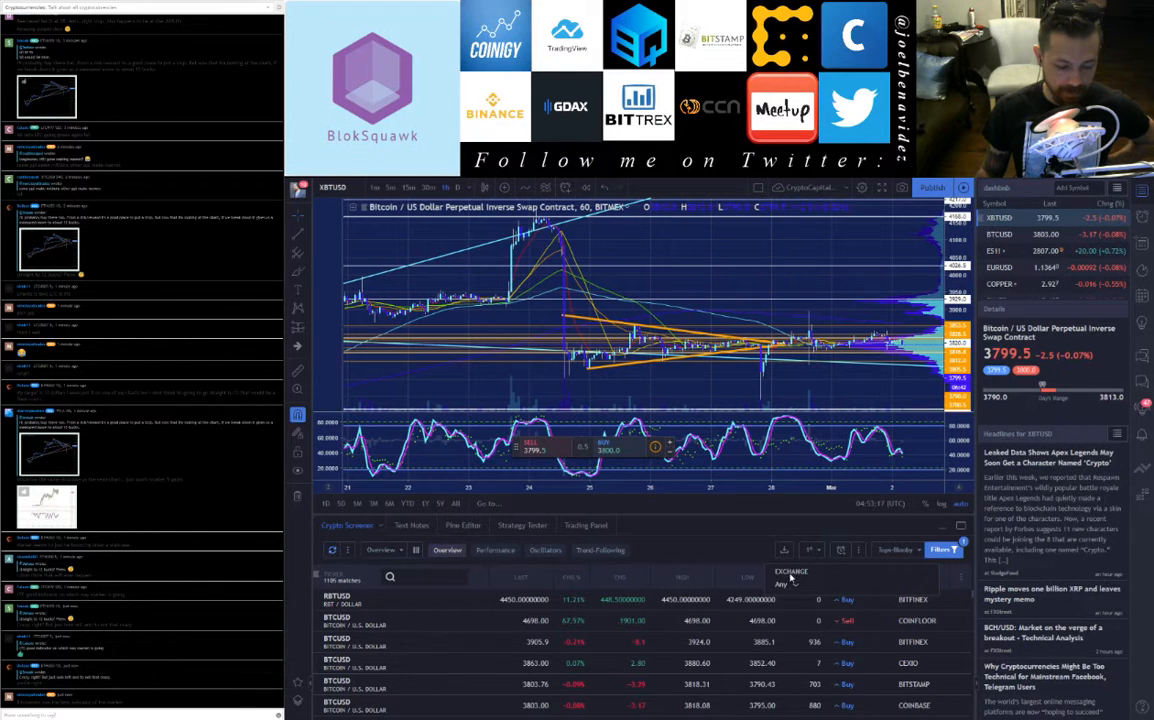
- Filter the screener's Exchange column to BITFINEX and COINBASE and review the filtered pairs
click(790, 584)
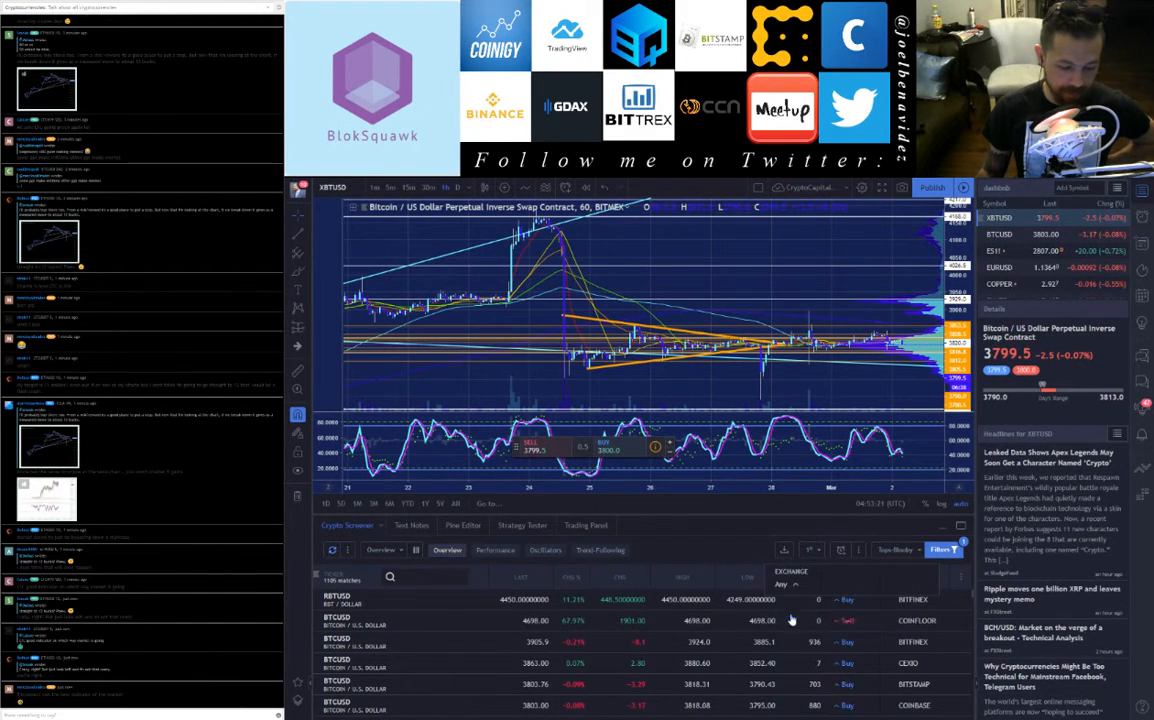
click(796, 584)
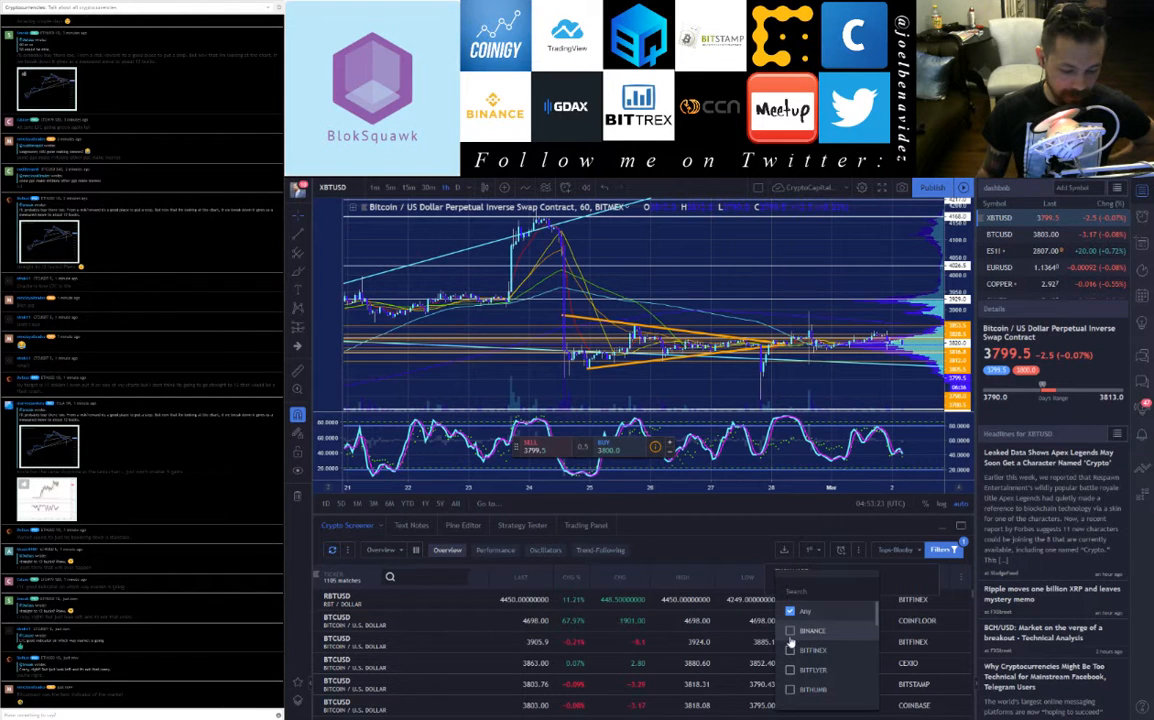
click(790, 630)
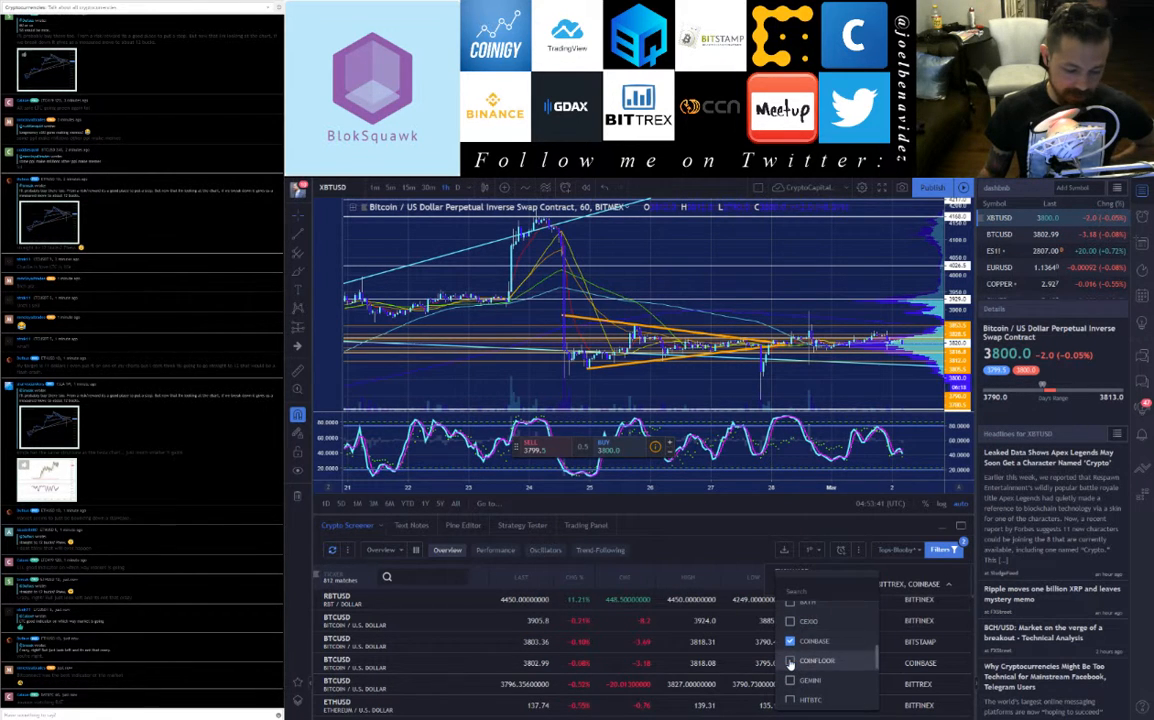
scroll(down, 3)
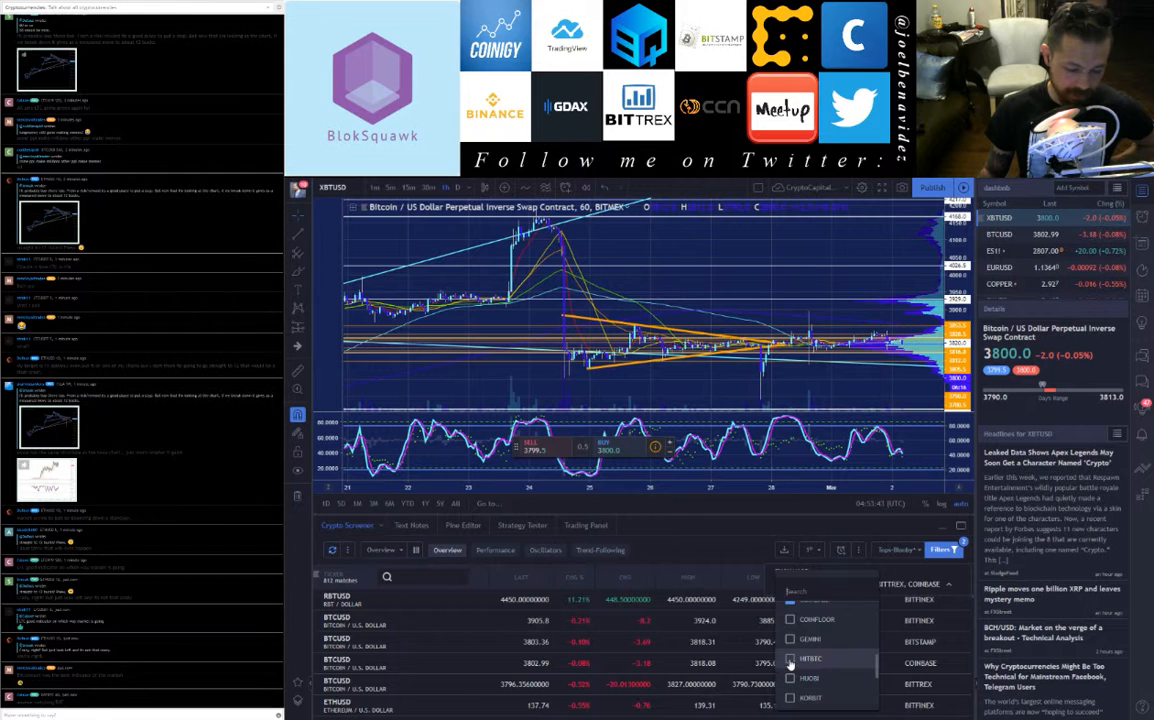
scroll(down, 3)
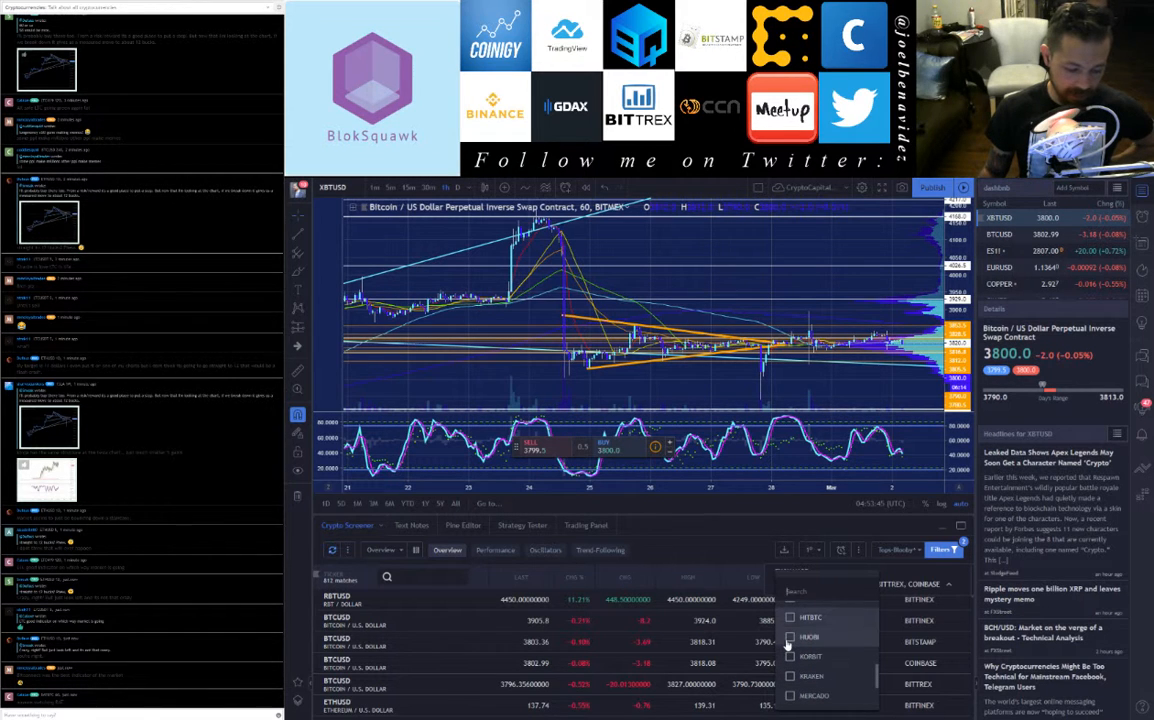
scroll(down, 3)
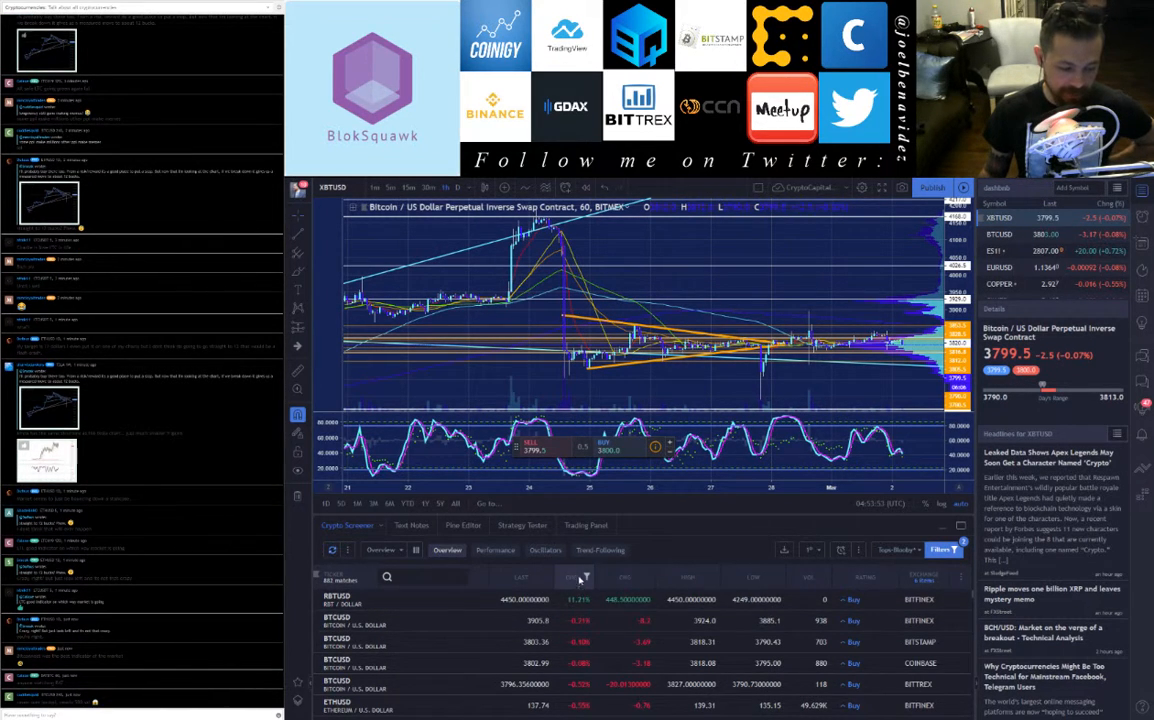
- Sort the screener by Last price ascending and look through the cheapest pairs
click(576, 576)
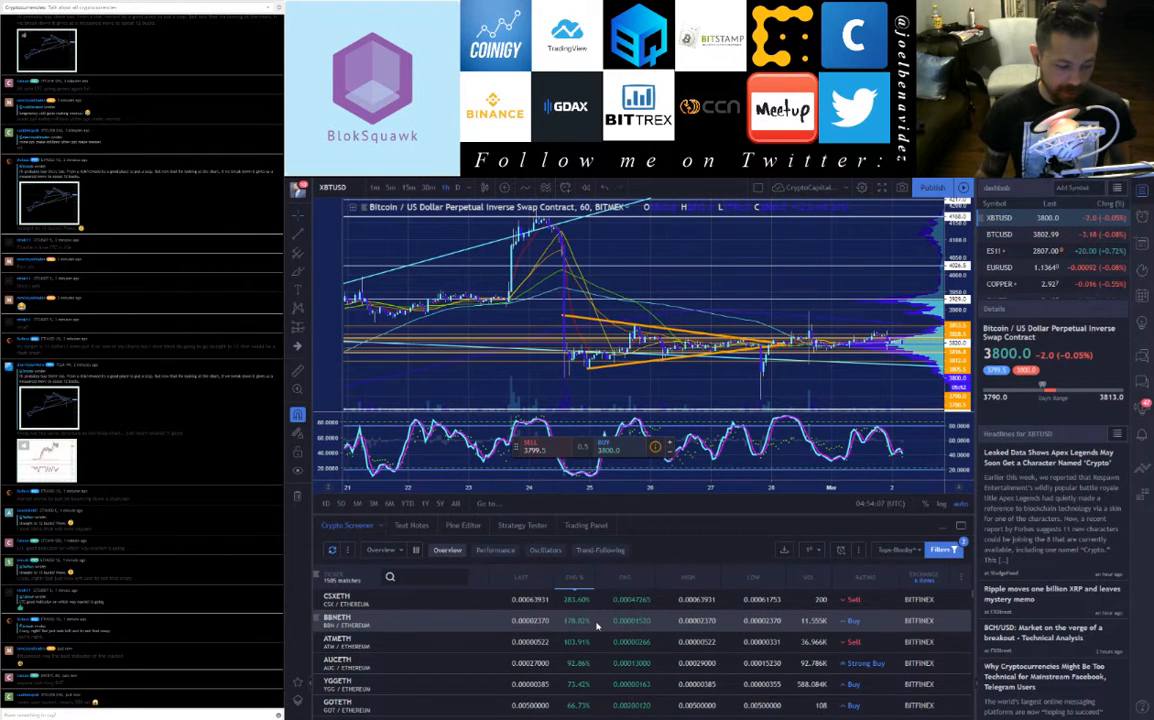
scroll(down, 3)
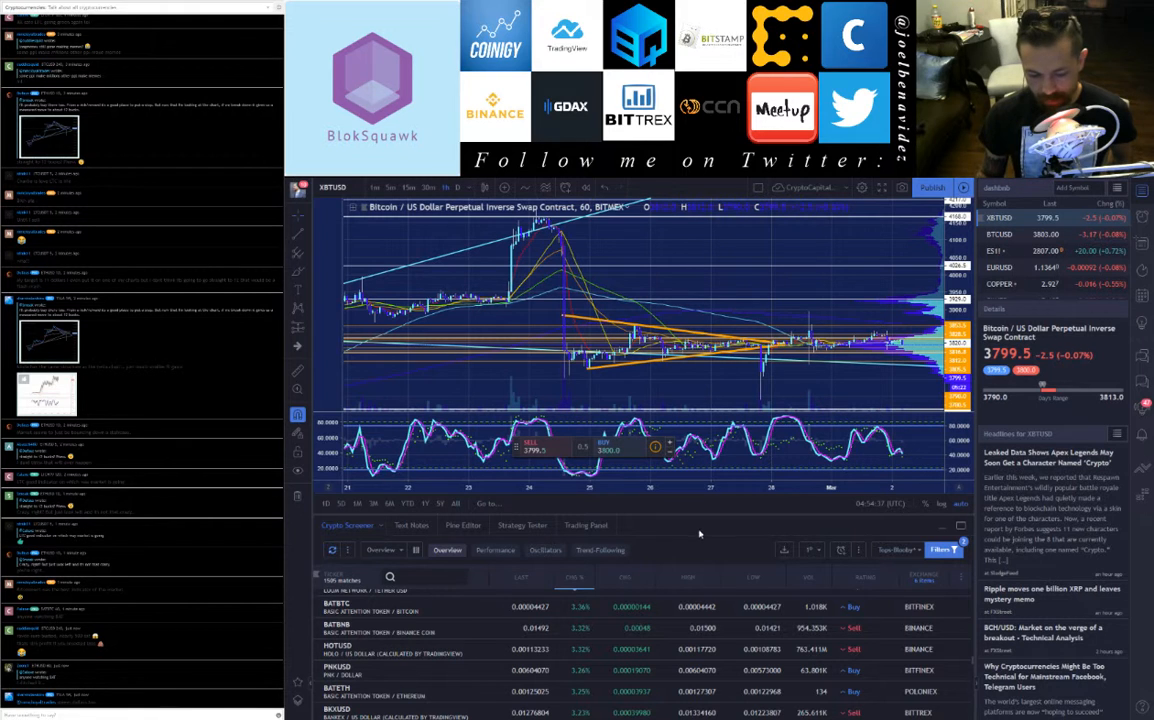
mouse_move(684, 536)
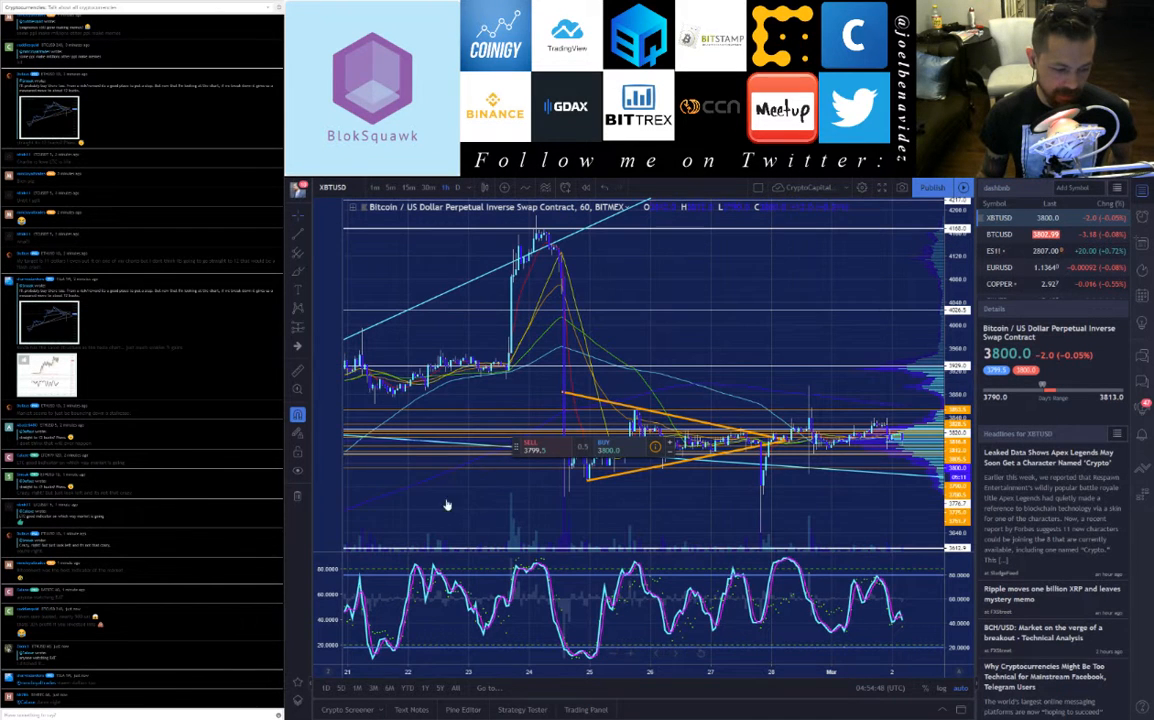
mouse_move(512, 448)
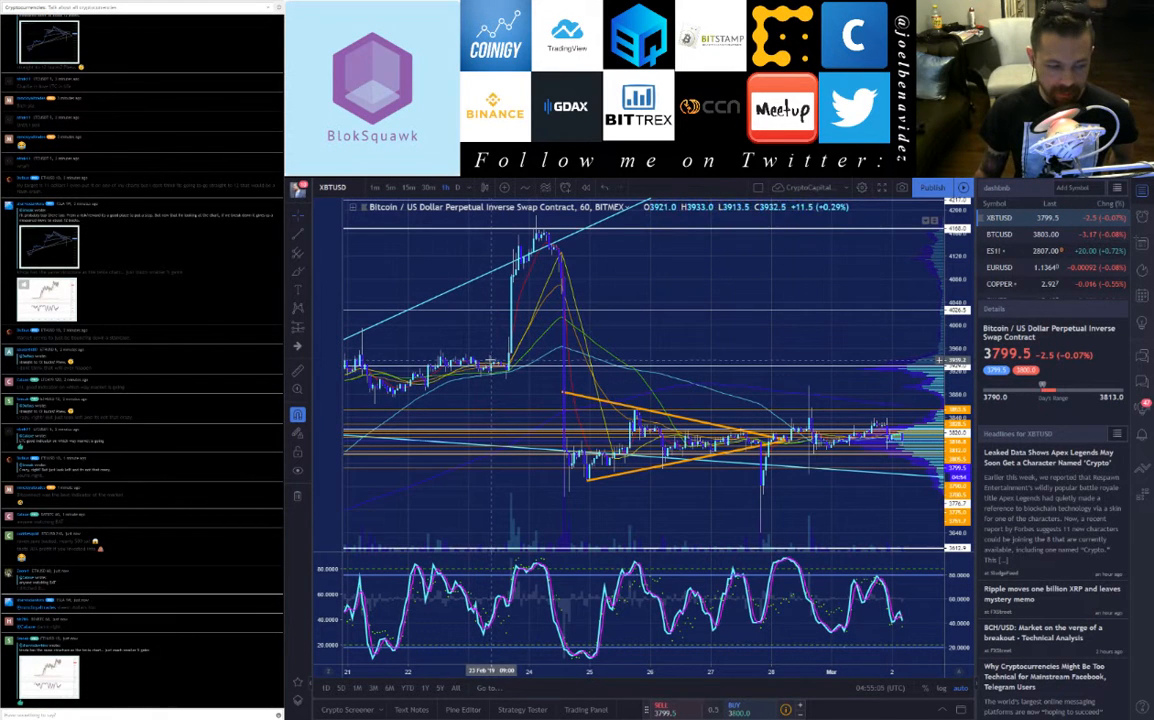
mouse_move(520, 364)
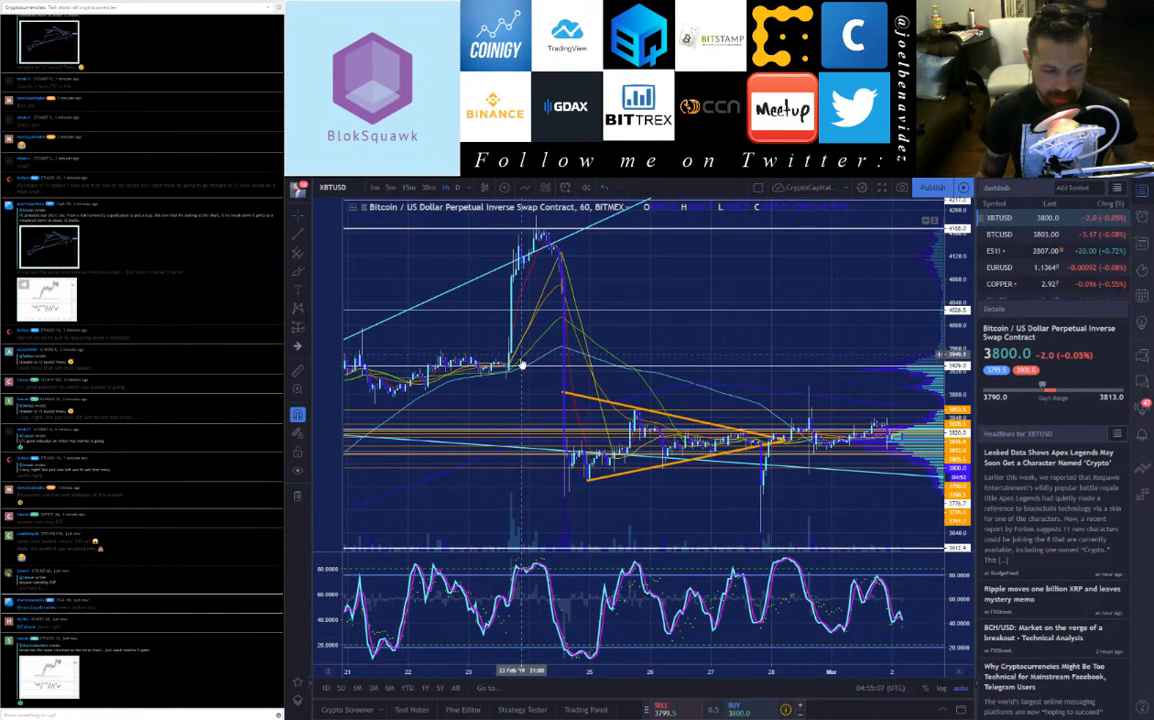
mouse_move(510, 372)
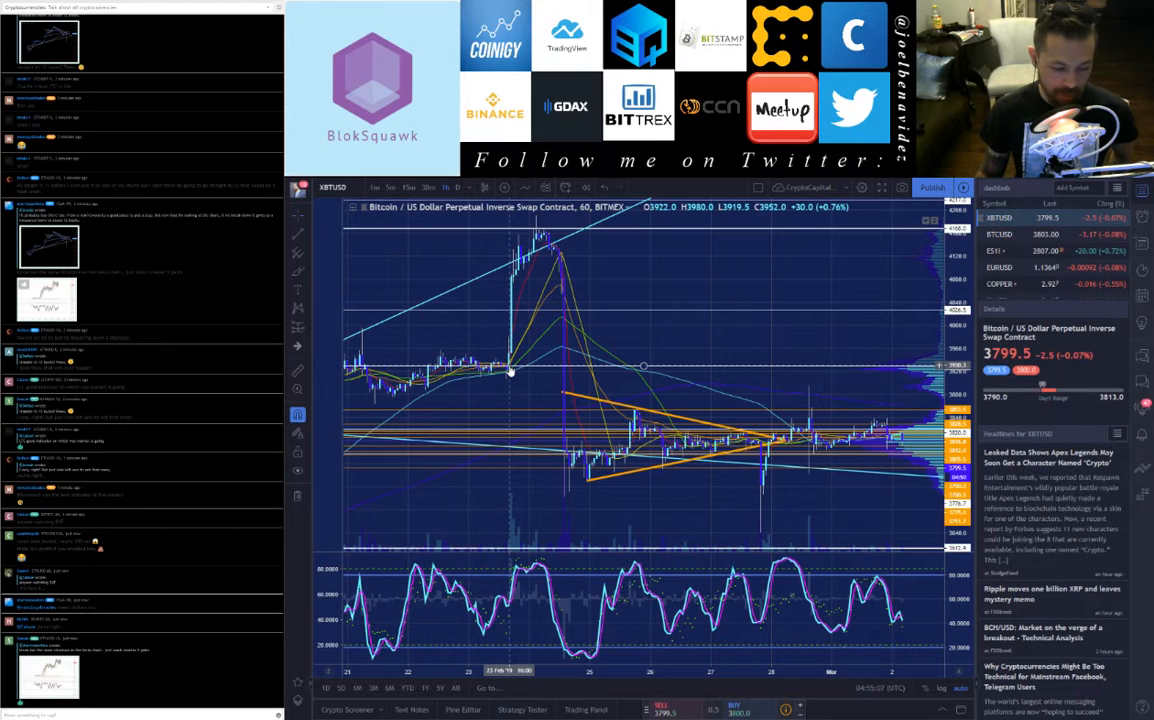
mouse_move(516, 374)
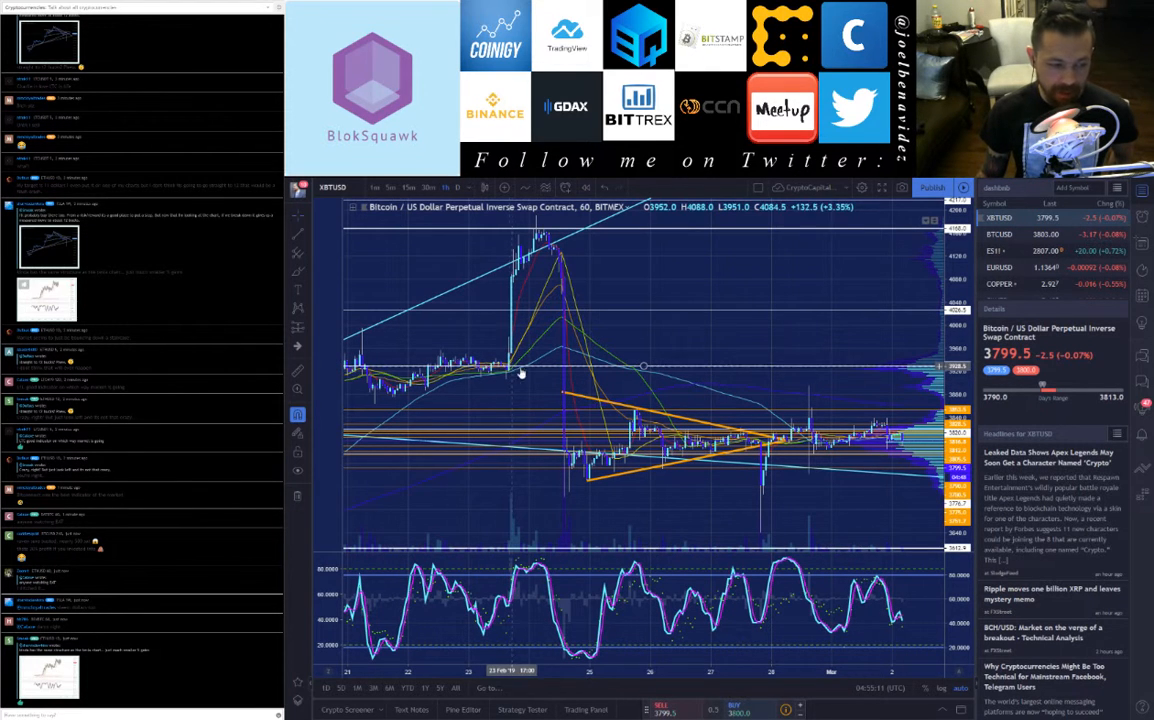
mouse_move(524, 320)
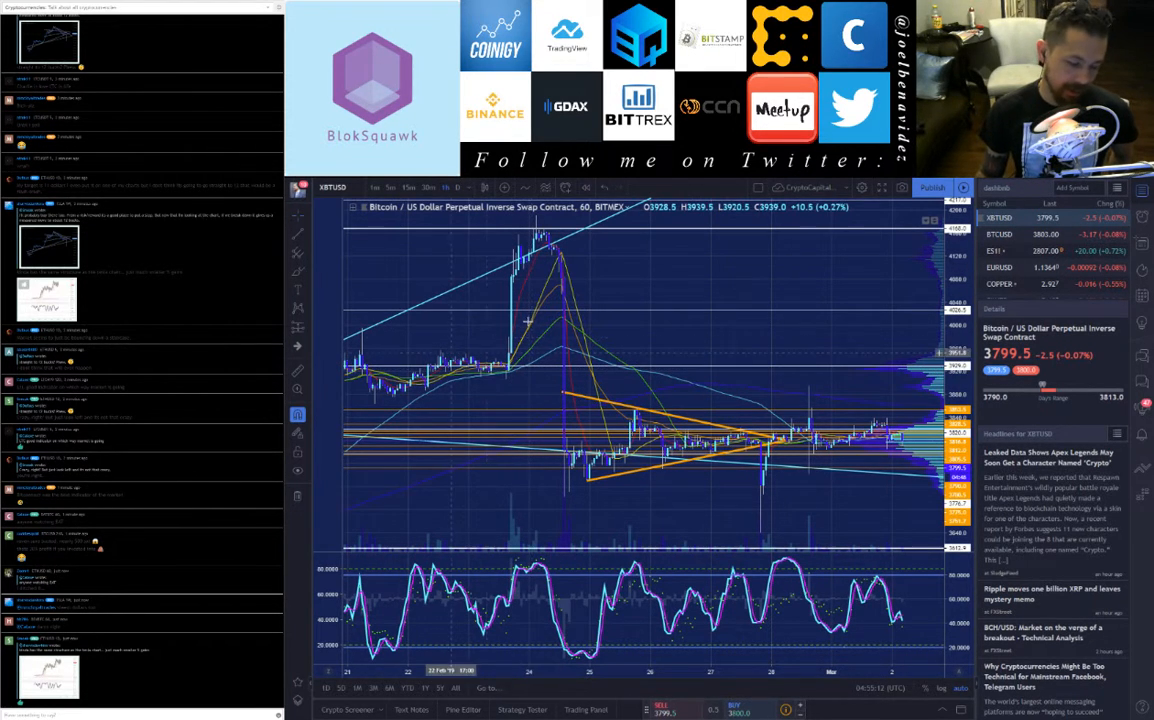
mouse_move(510, 310)
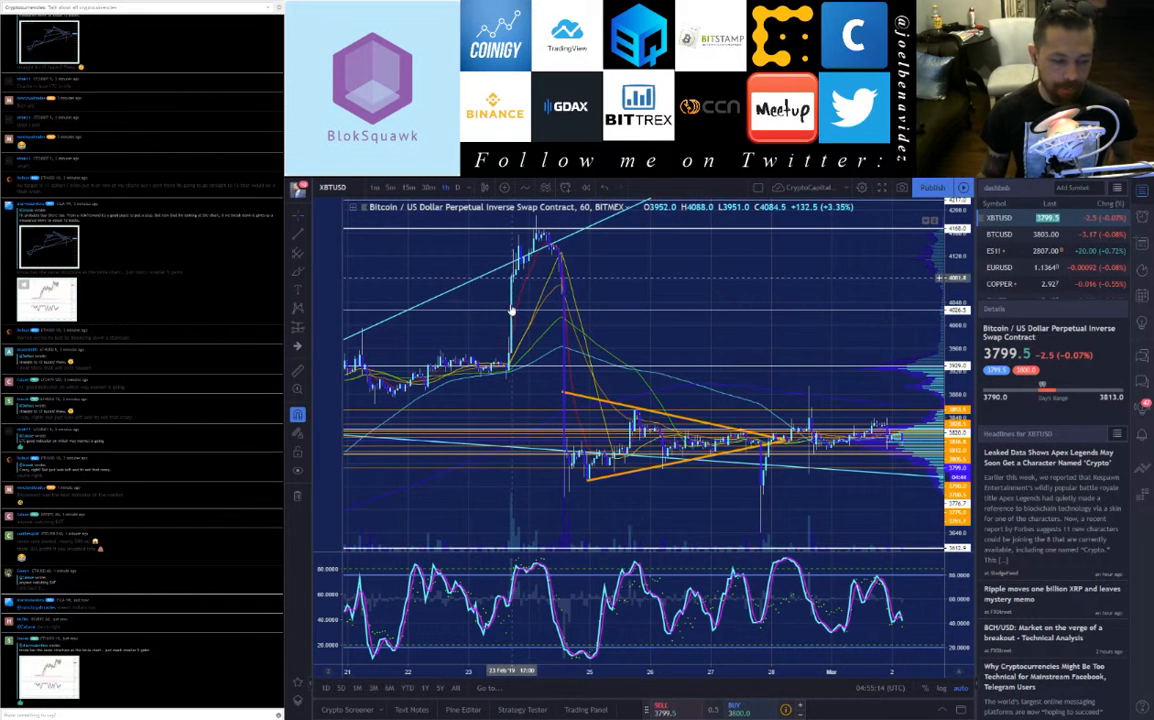
mouse_move(550, 356)
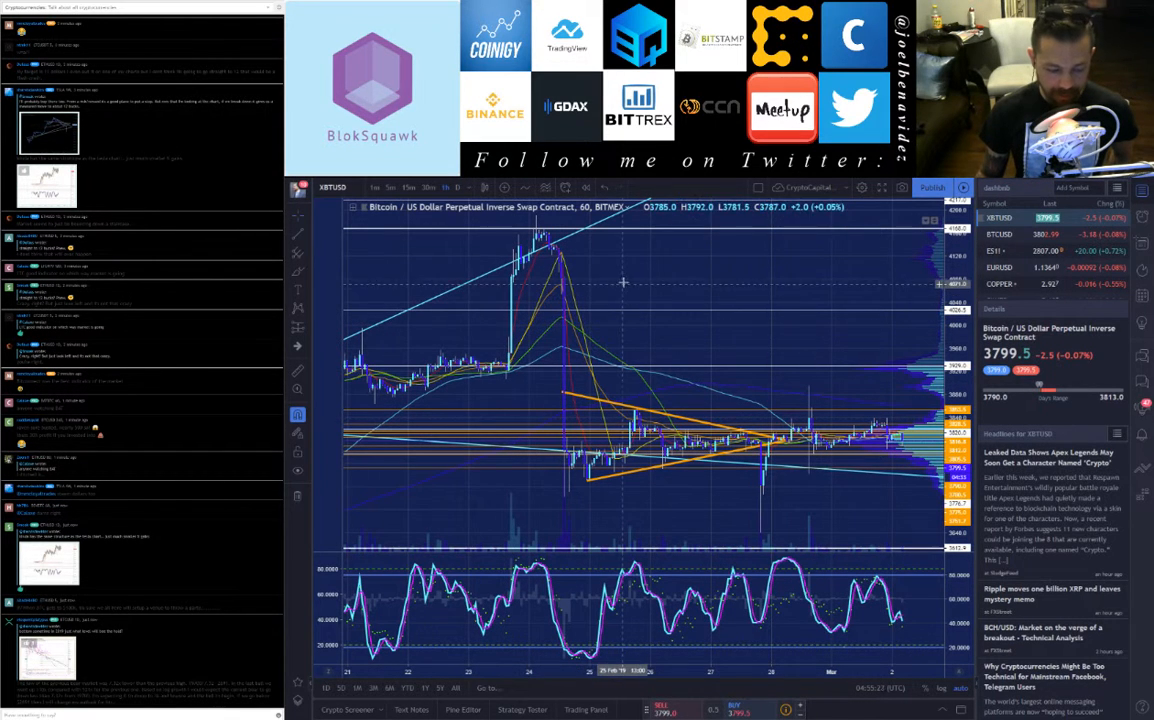
mouse_move(560, 402)
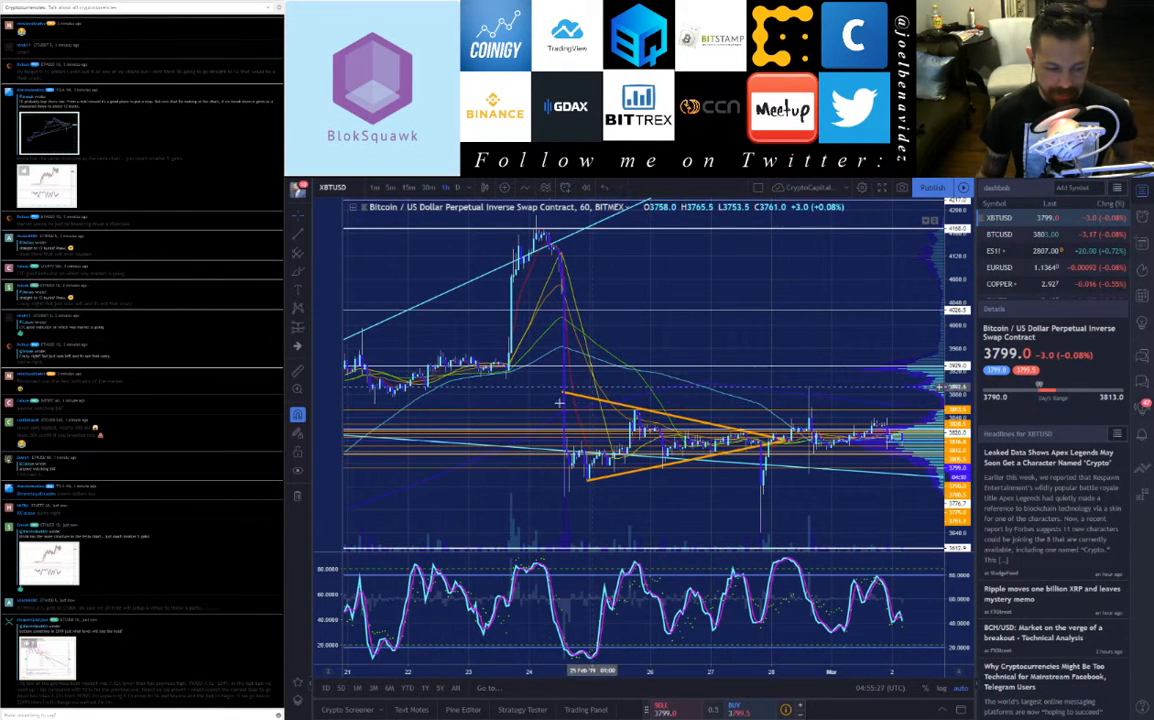
mouse_move(570, 452)
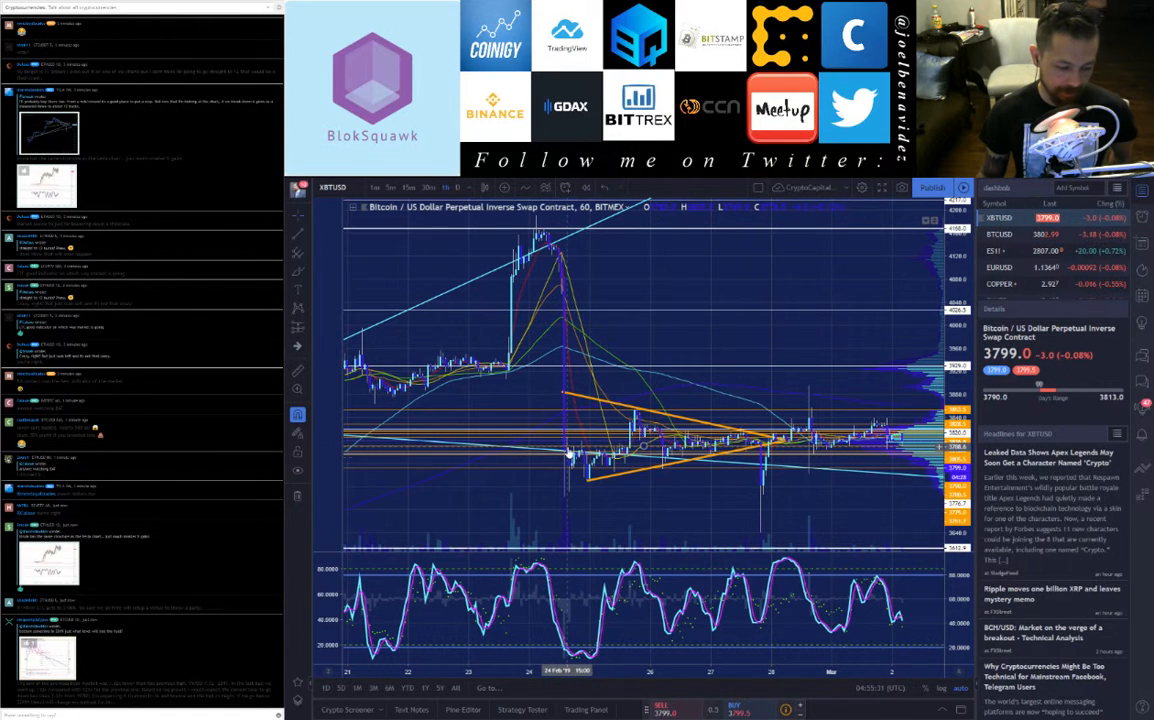
mouse_move(586, 438)
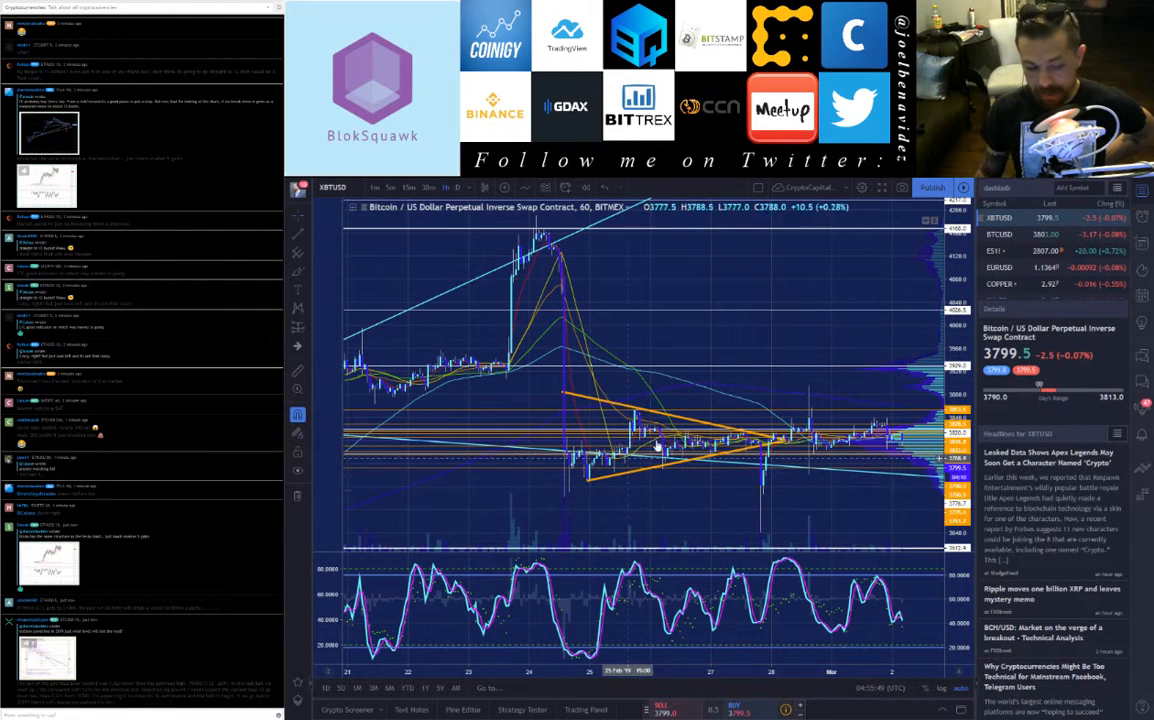
mouse_move(586, 476)
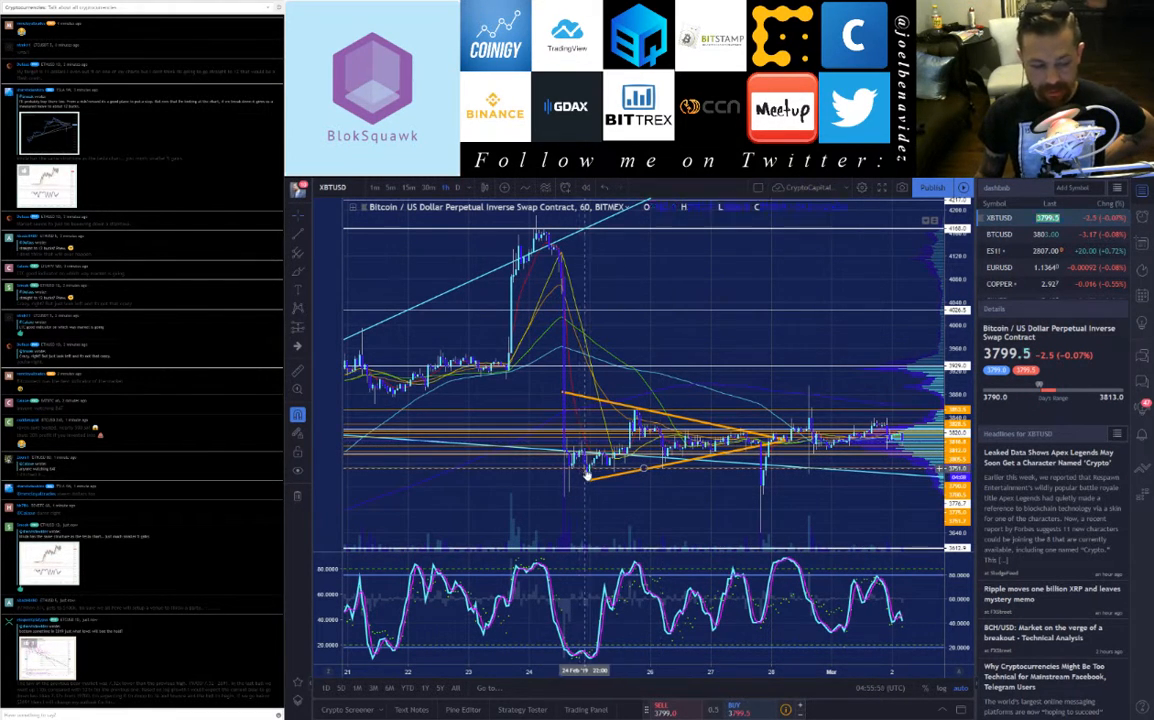
mouse_move(760, 440)
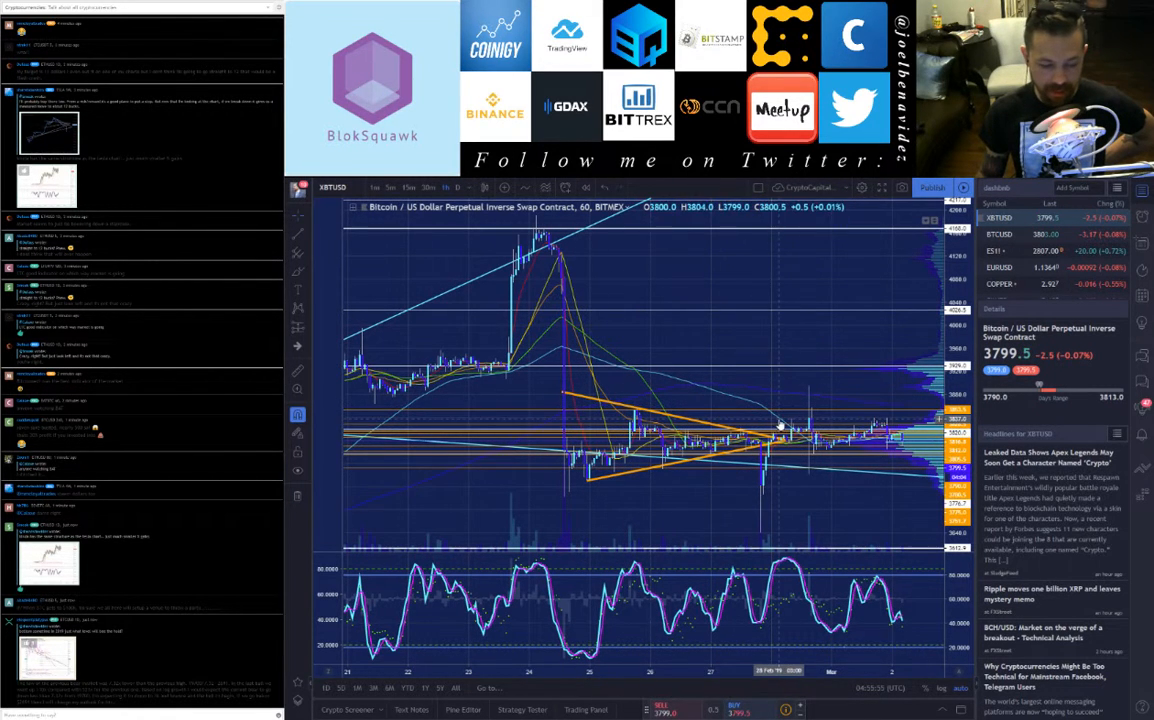
mouse_move(750, 480)
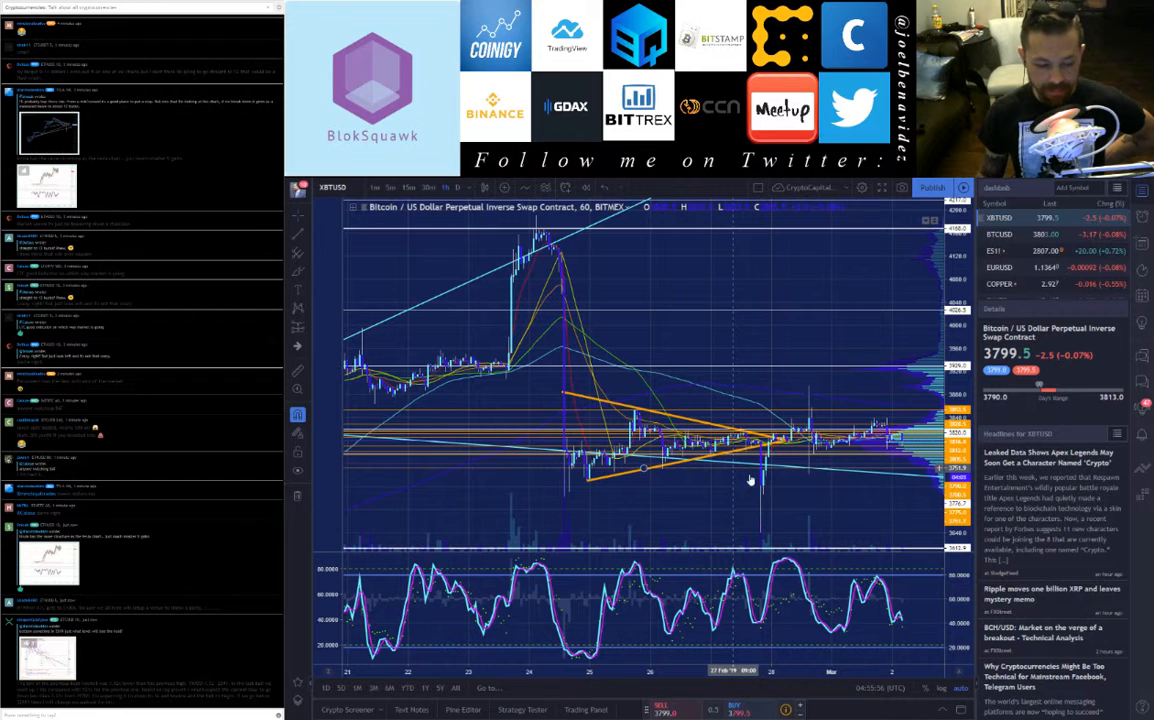
mouse_move(744, 452)
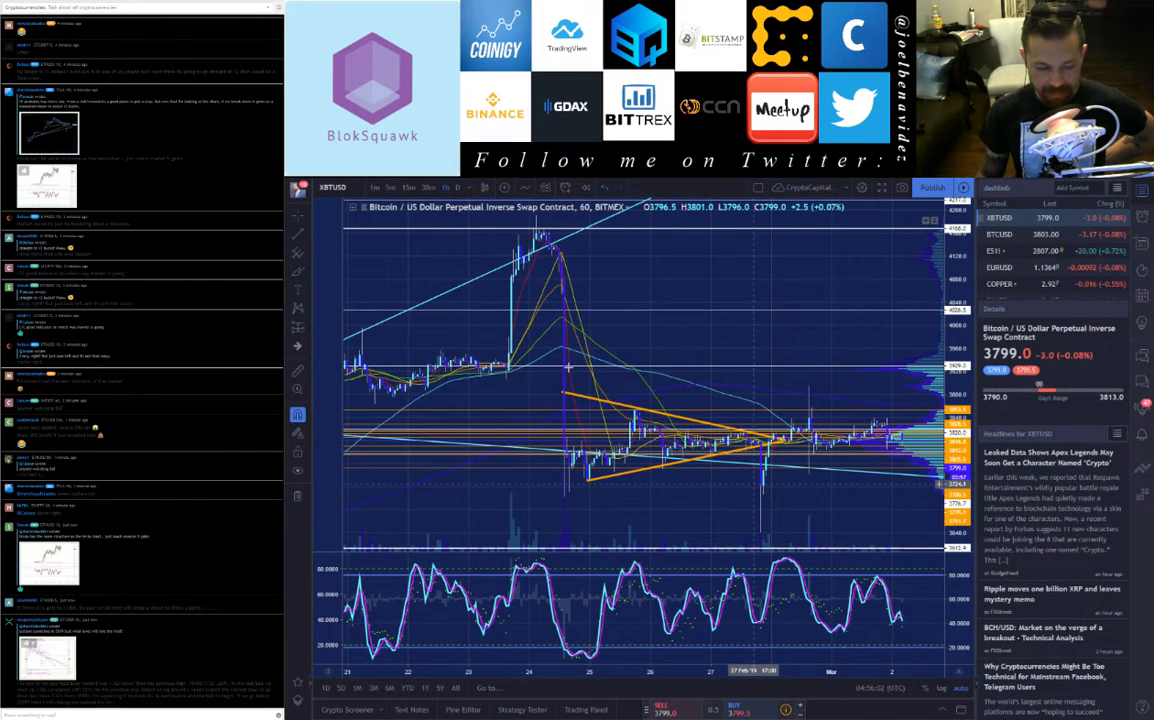
mouse_move(674, 462)
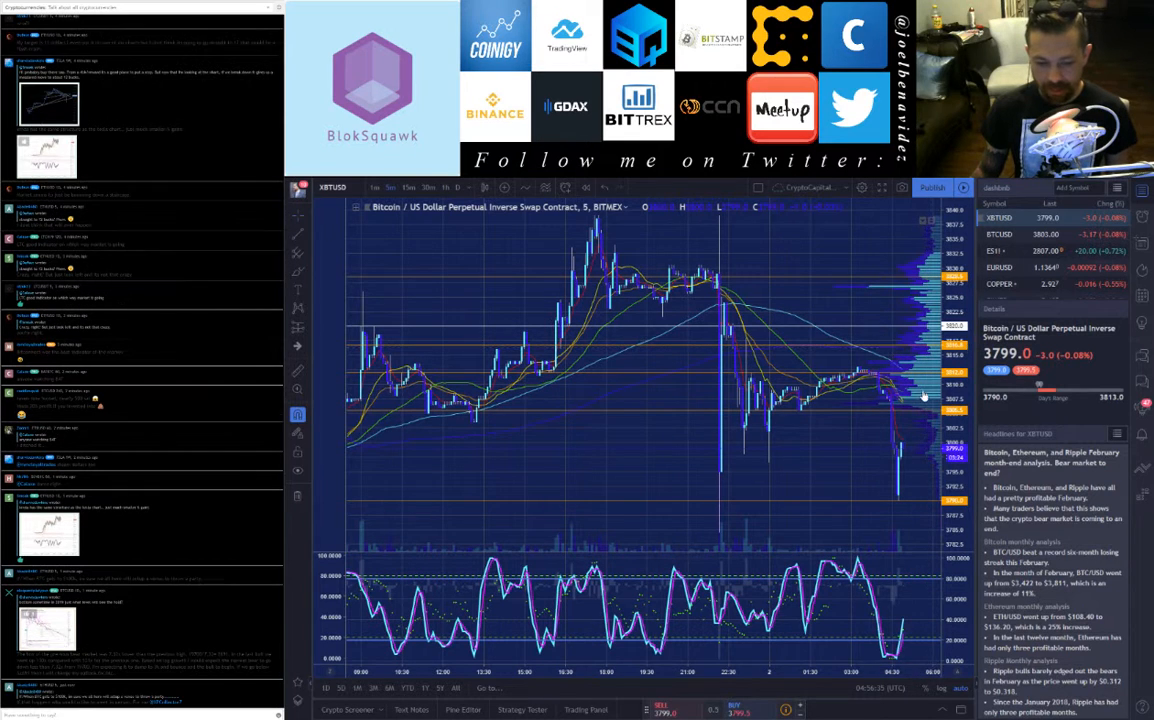
mouse_move(876, 458)
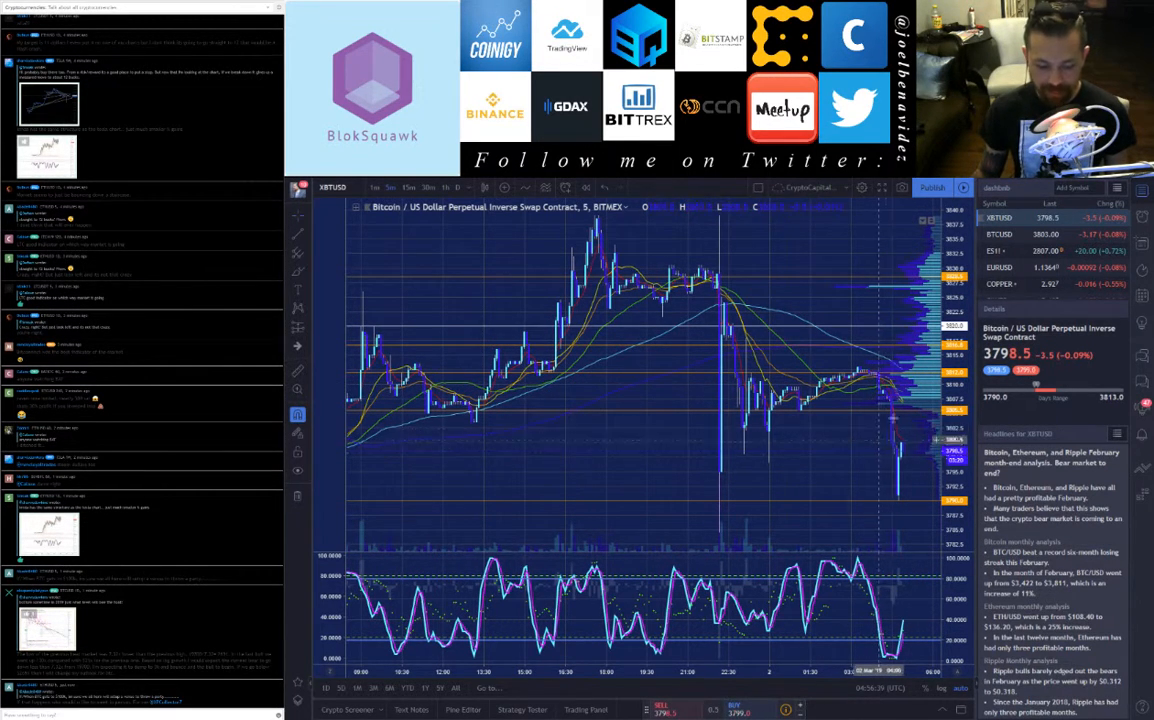
mouse_move(878, 388)
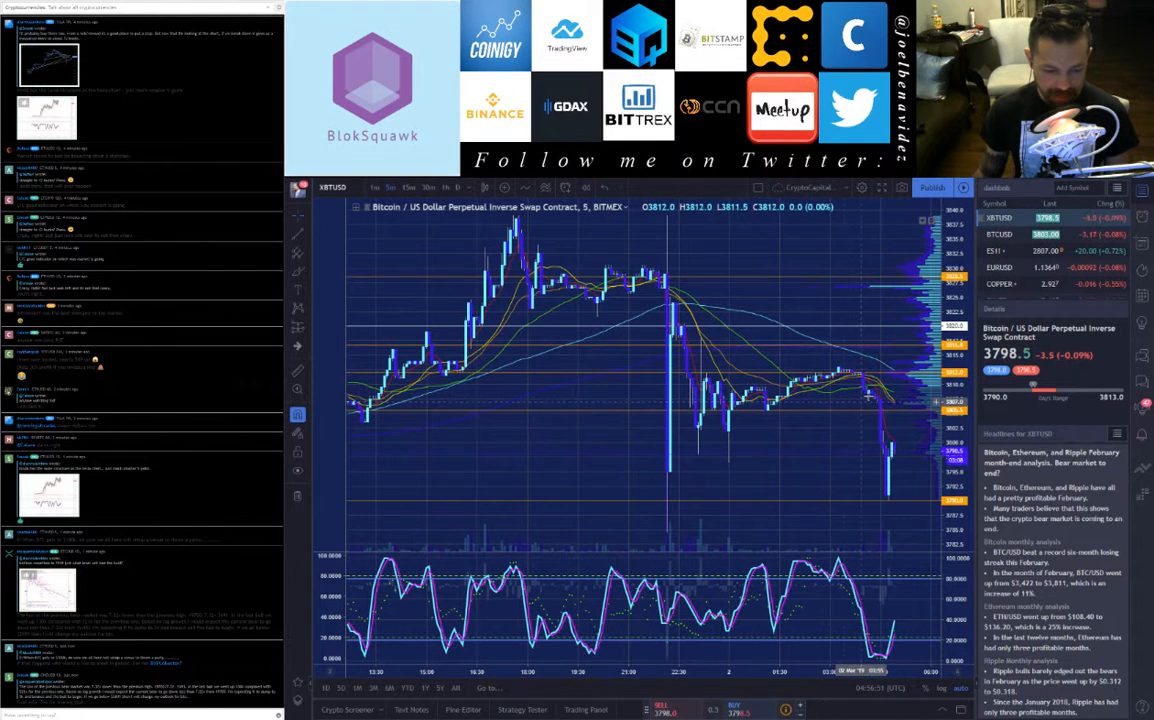
mouse_move(824, 414)
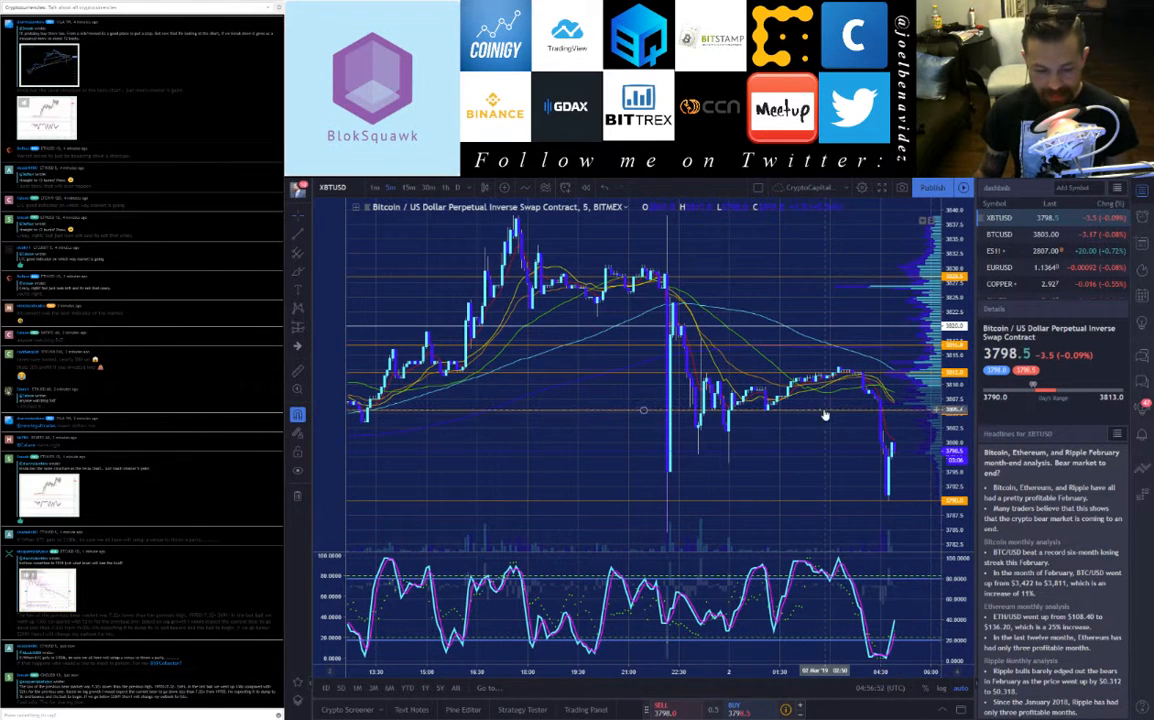
mouse_move(890, 432)
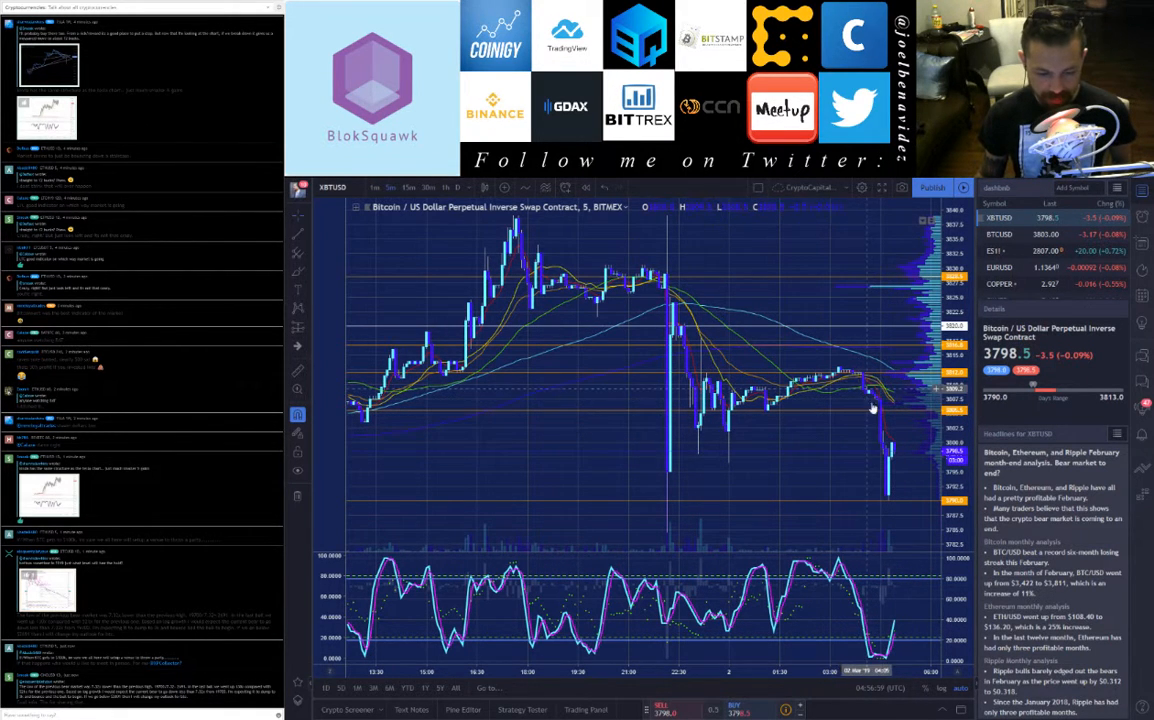
mouse_move(880, 396)
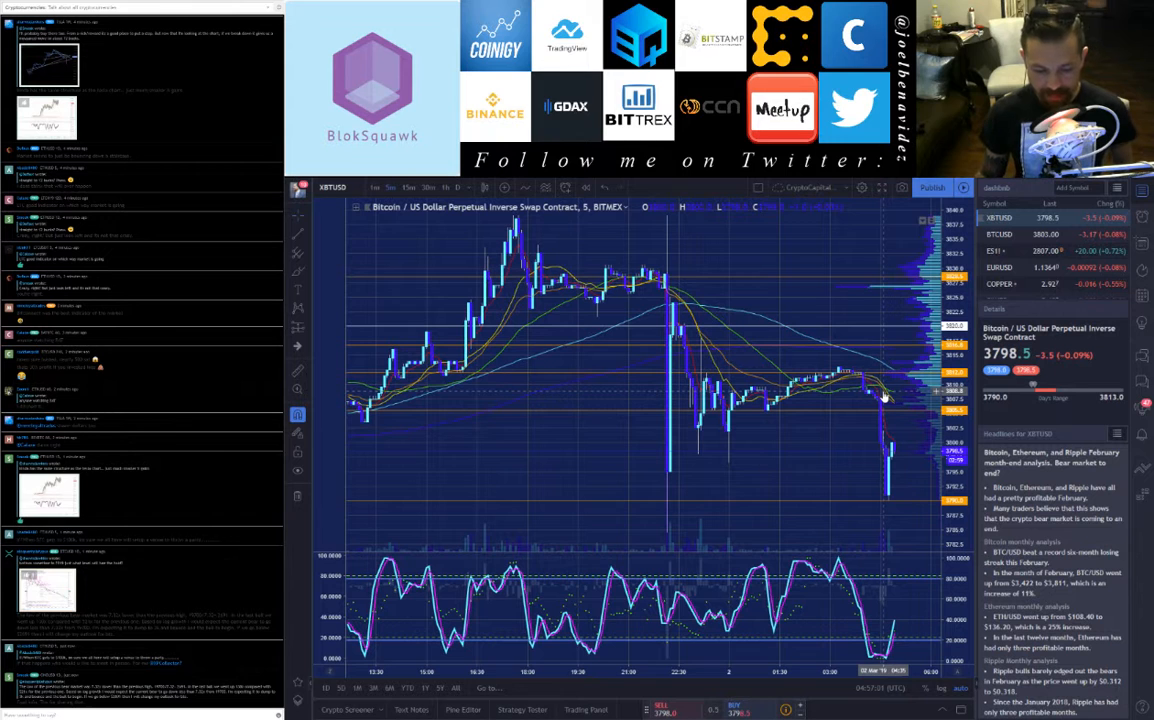
mouse_move(804, 424)
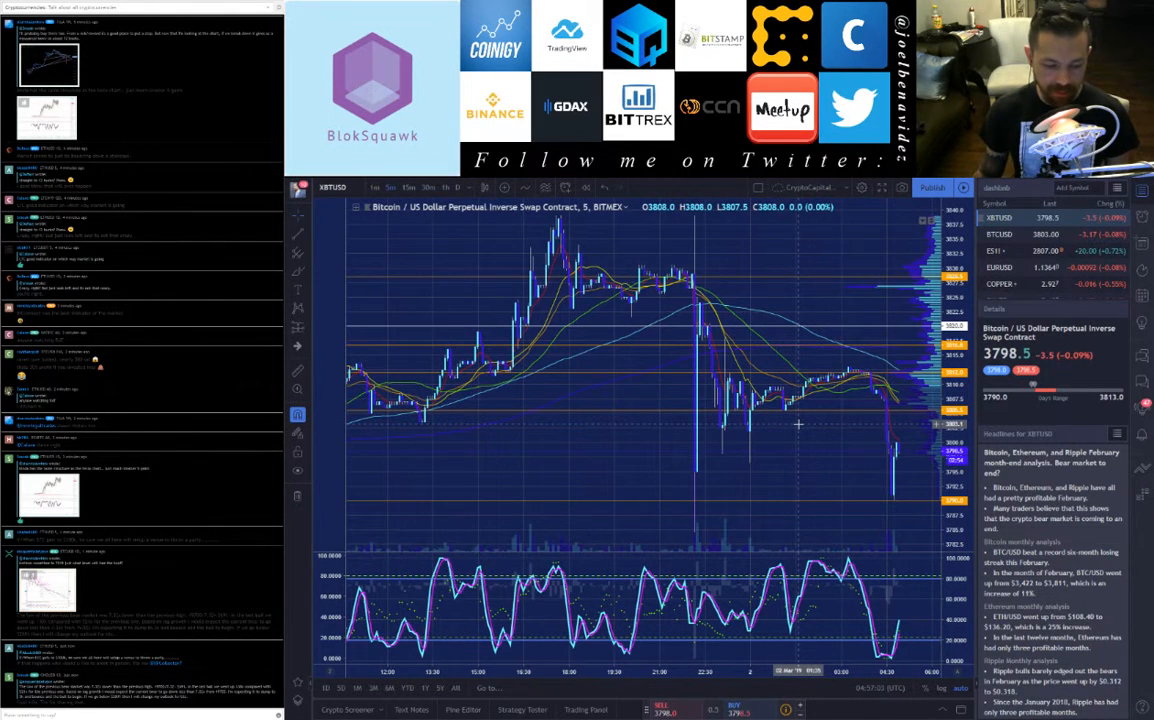
mouse_move(692, 532)
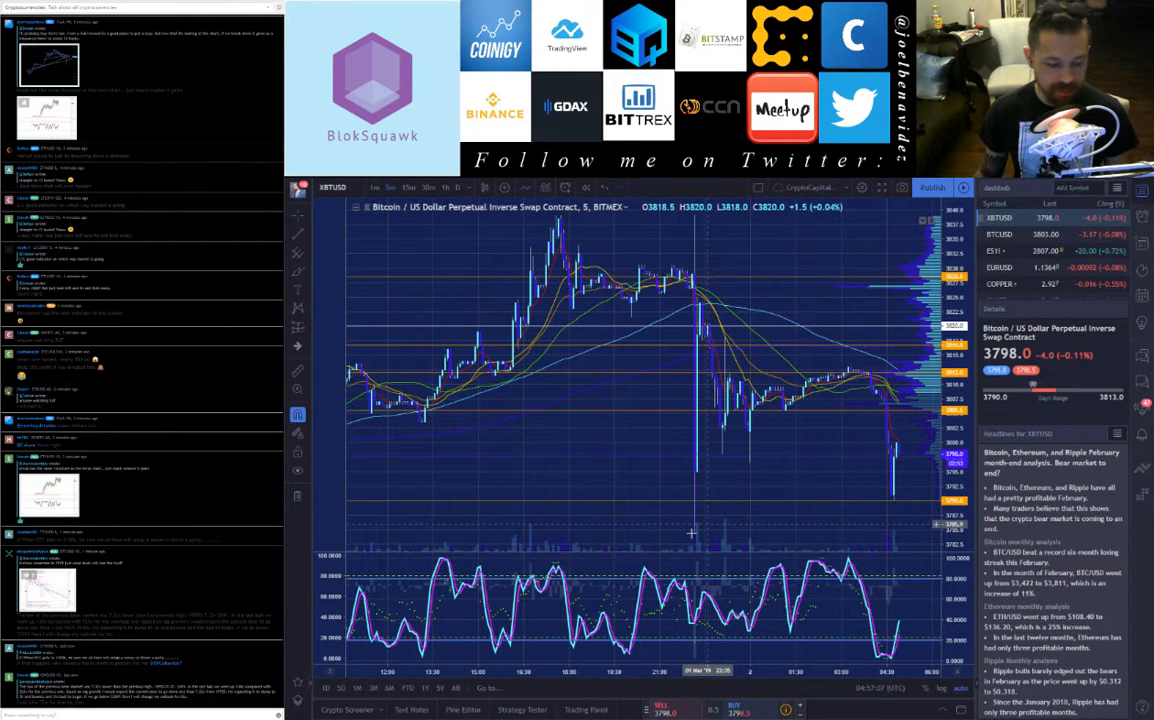
mouse_move(692, 536)
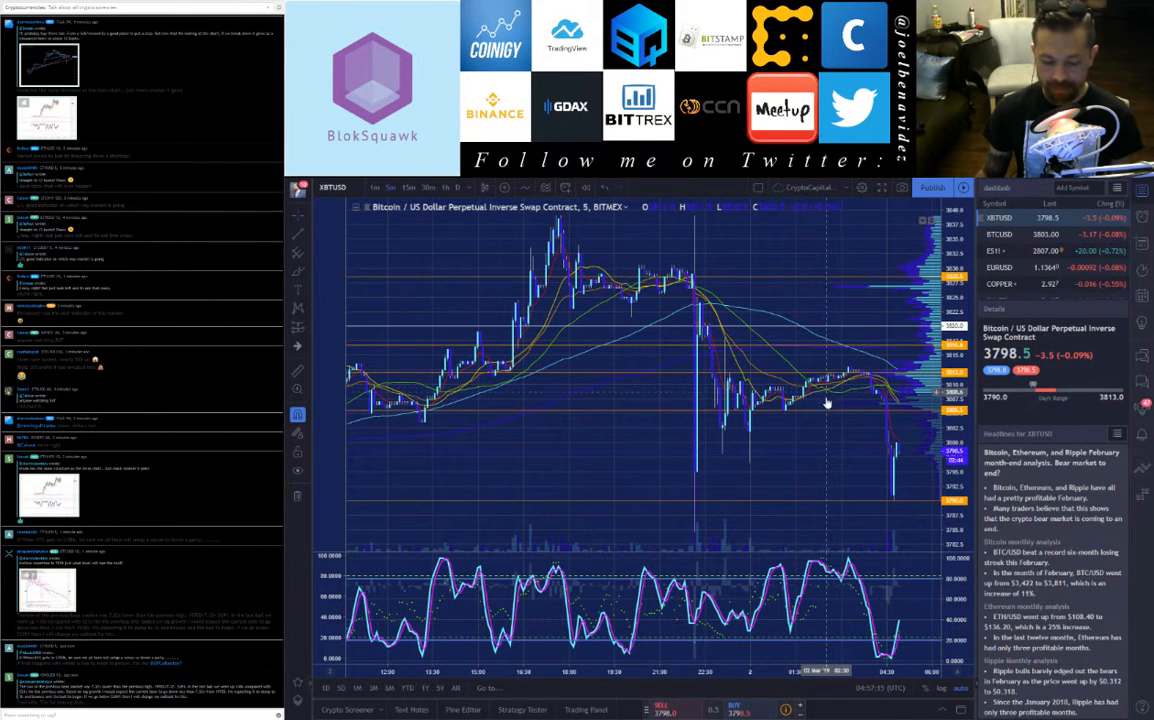
mouse_move(826, 400)
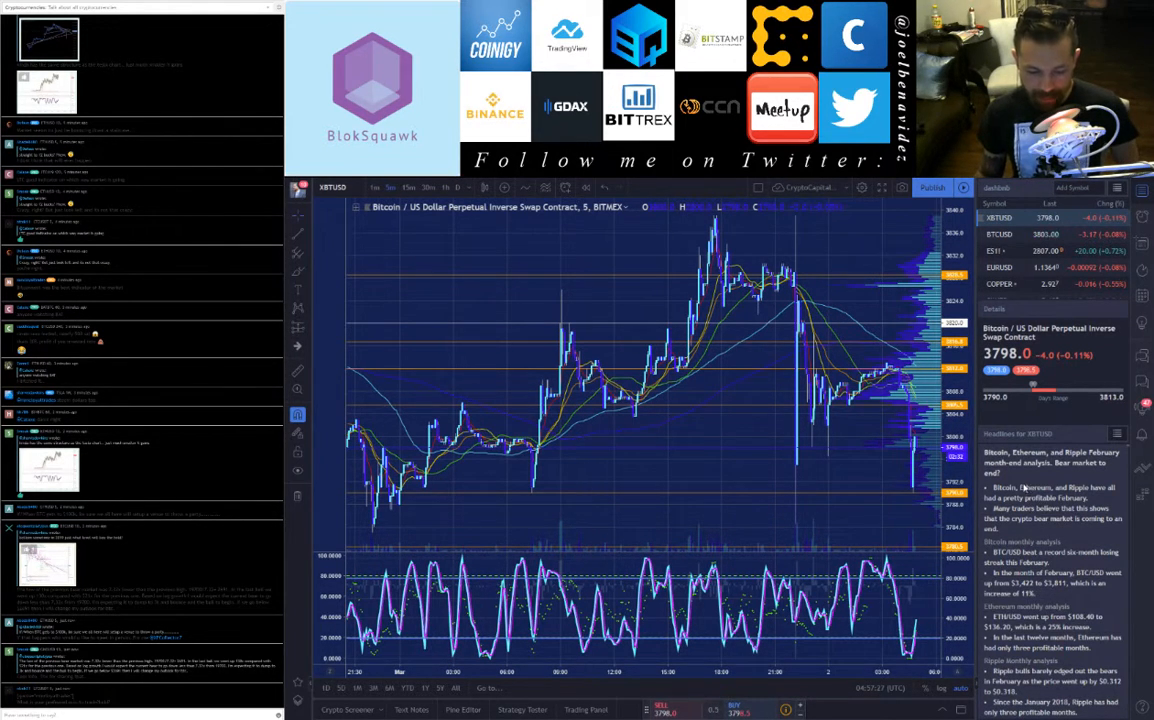
- Scroll the Headlines panel to the later February month-end analysis and the next item
scroll(down, 3)
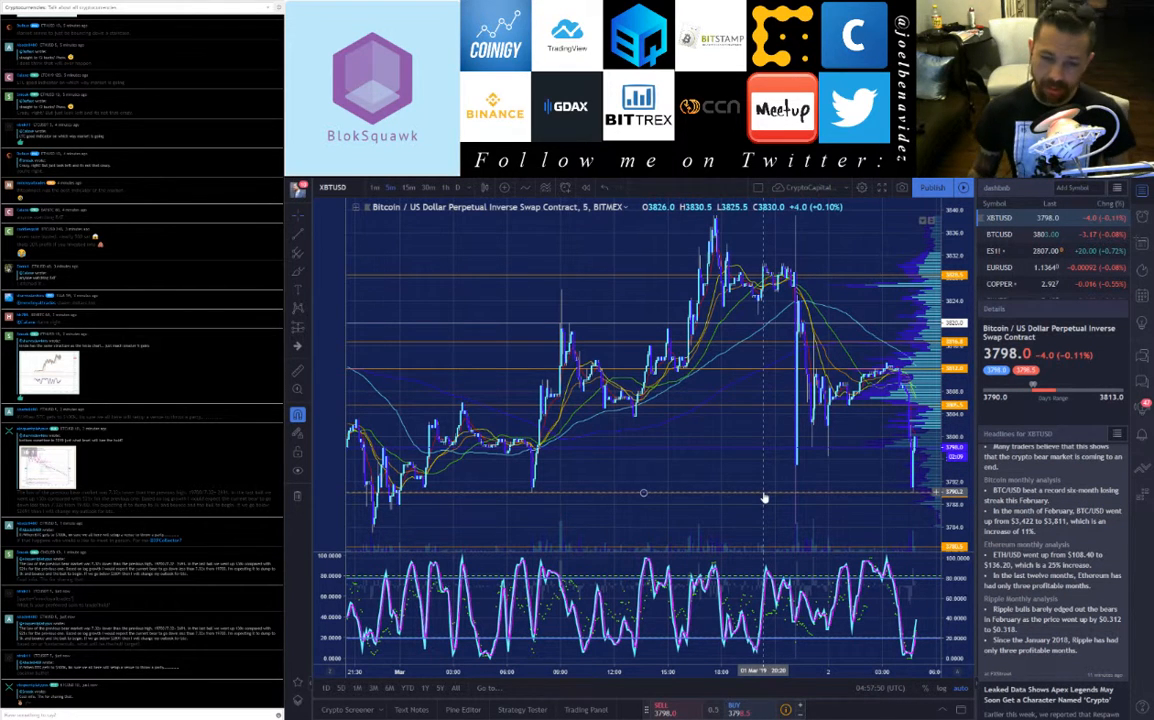
mouse_move(768, 488)
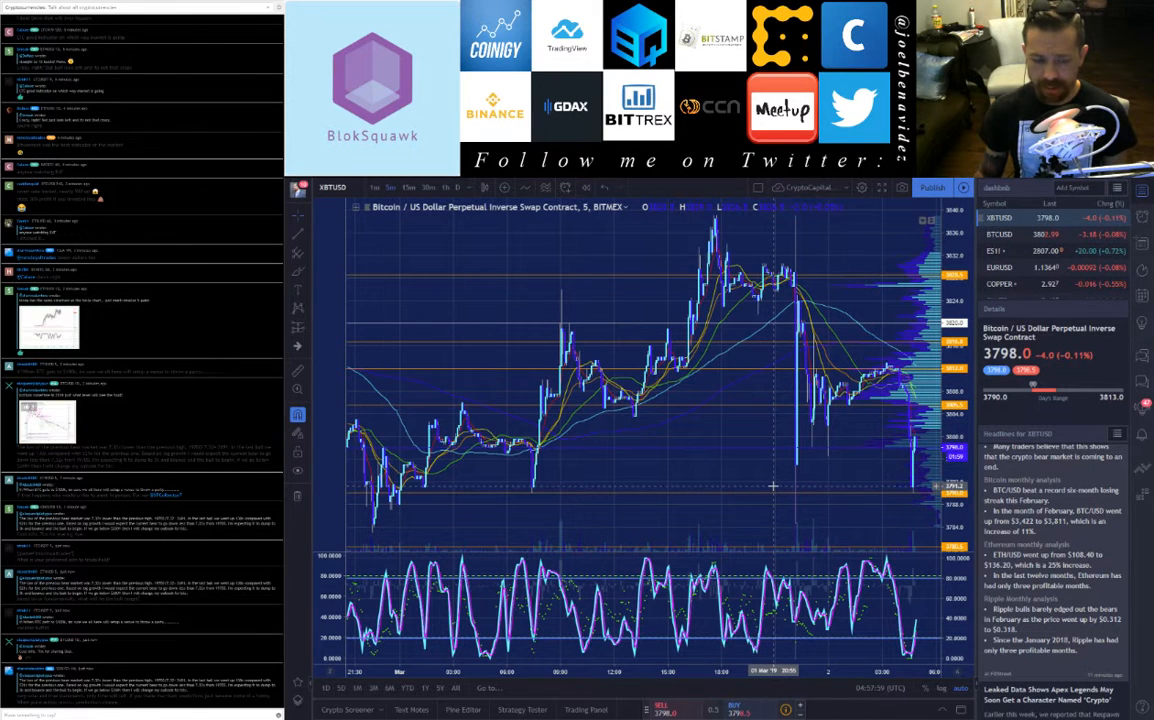
mouse_move(776, 480)
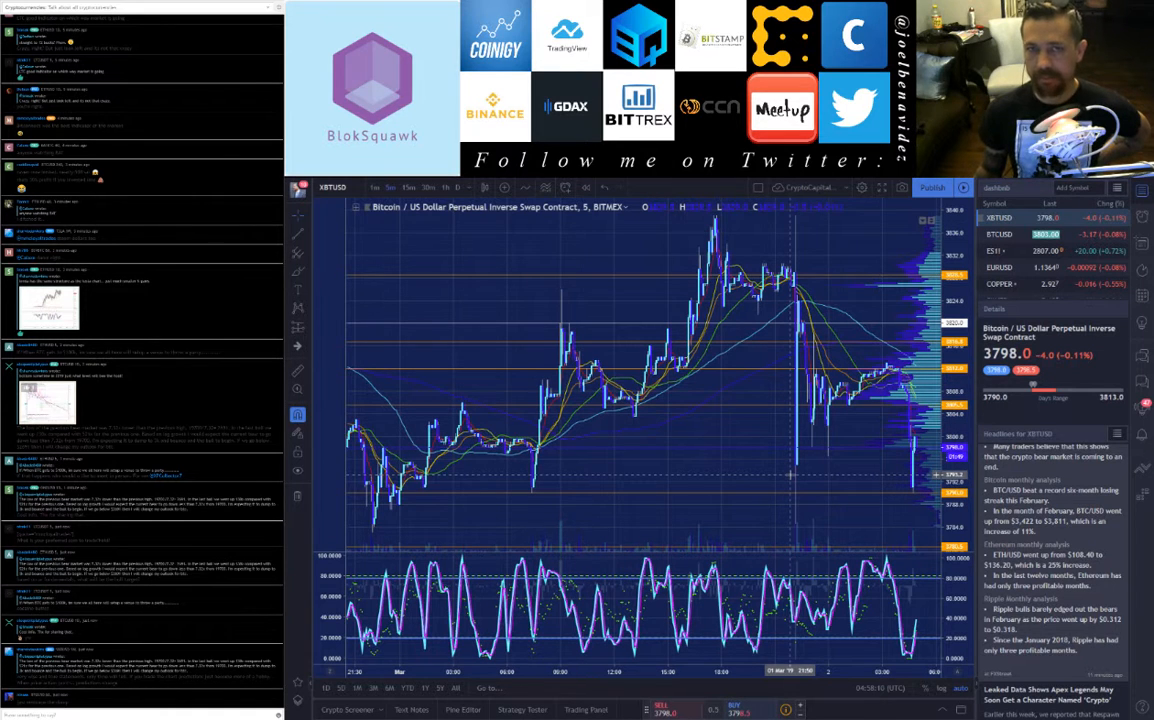
mouse_move(490, 284)
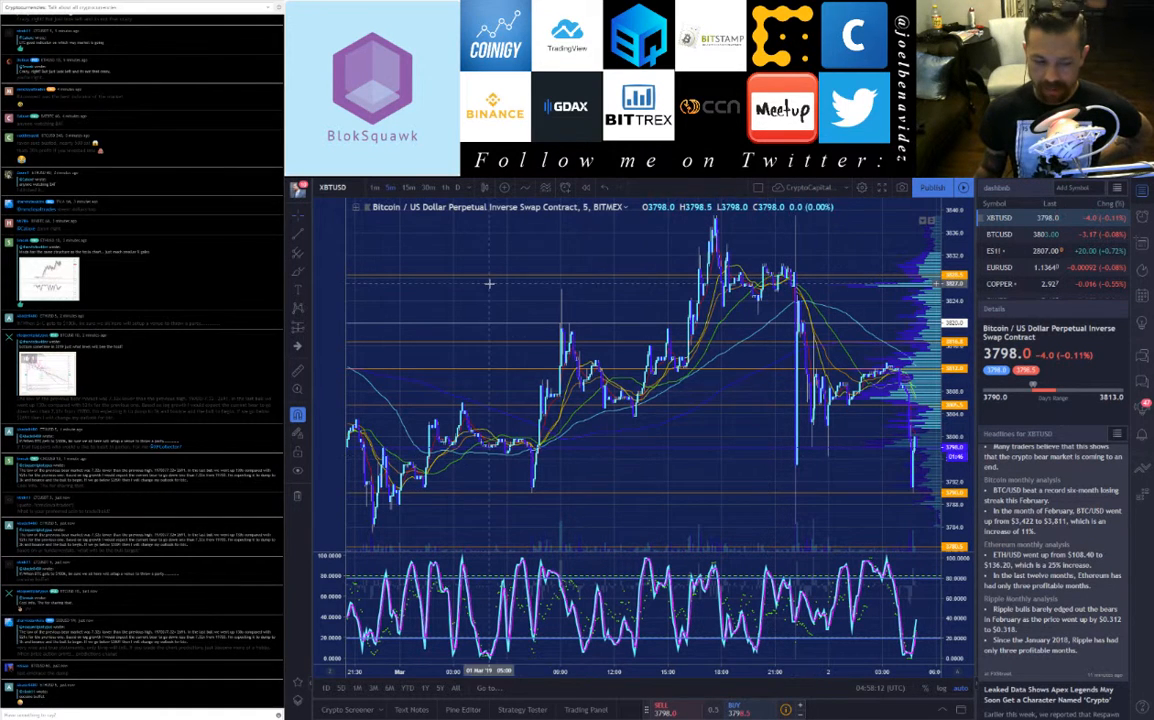
mouse_move(446, 352)
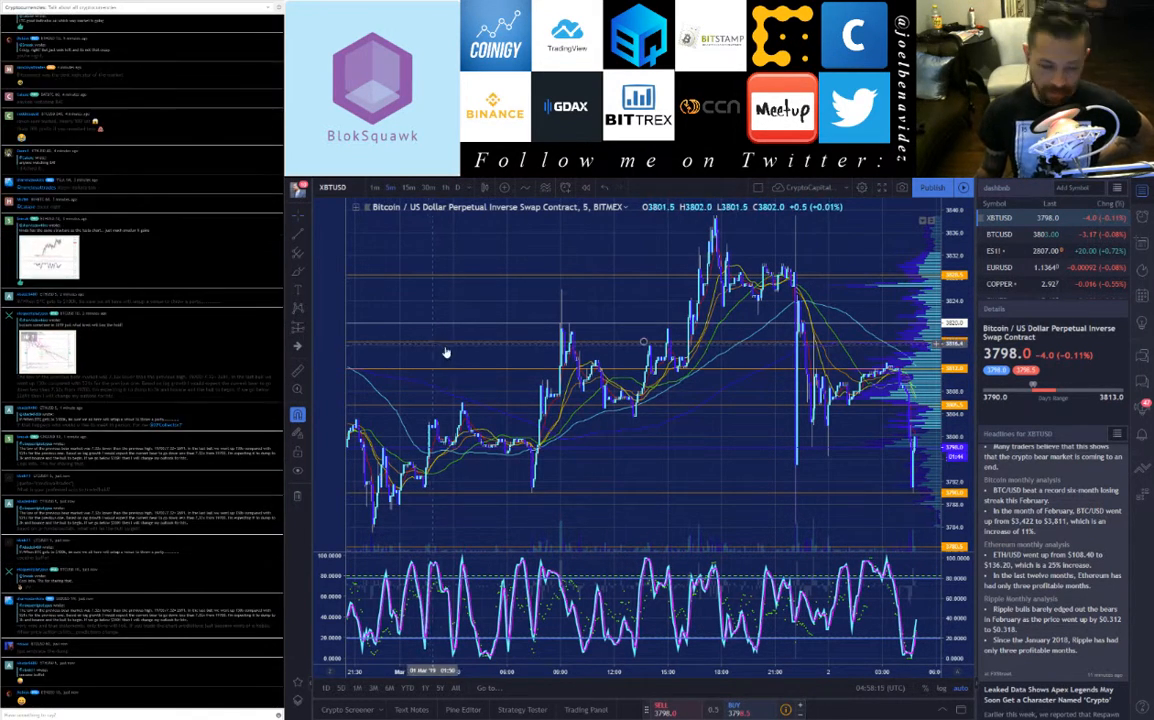
mouse_move(448, 348)
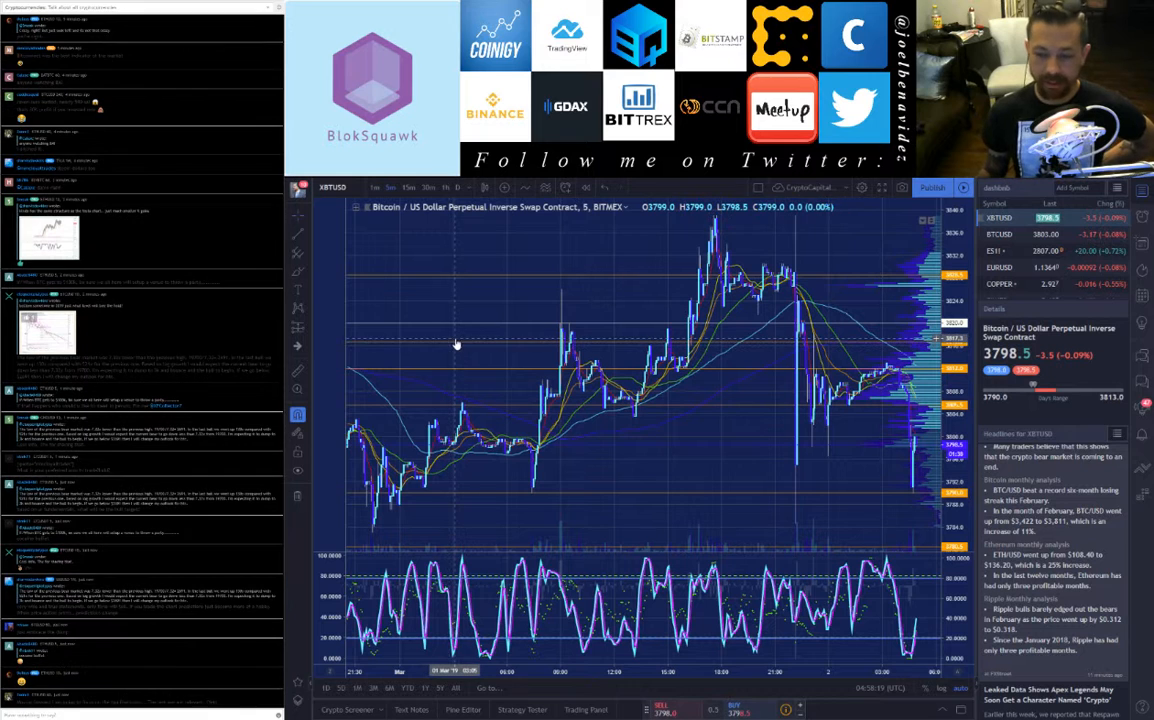
mouse_move(458, 332)
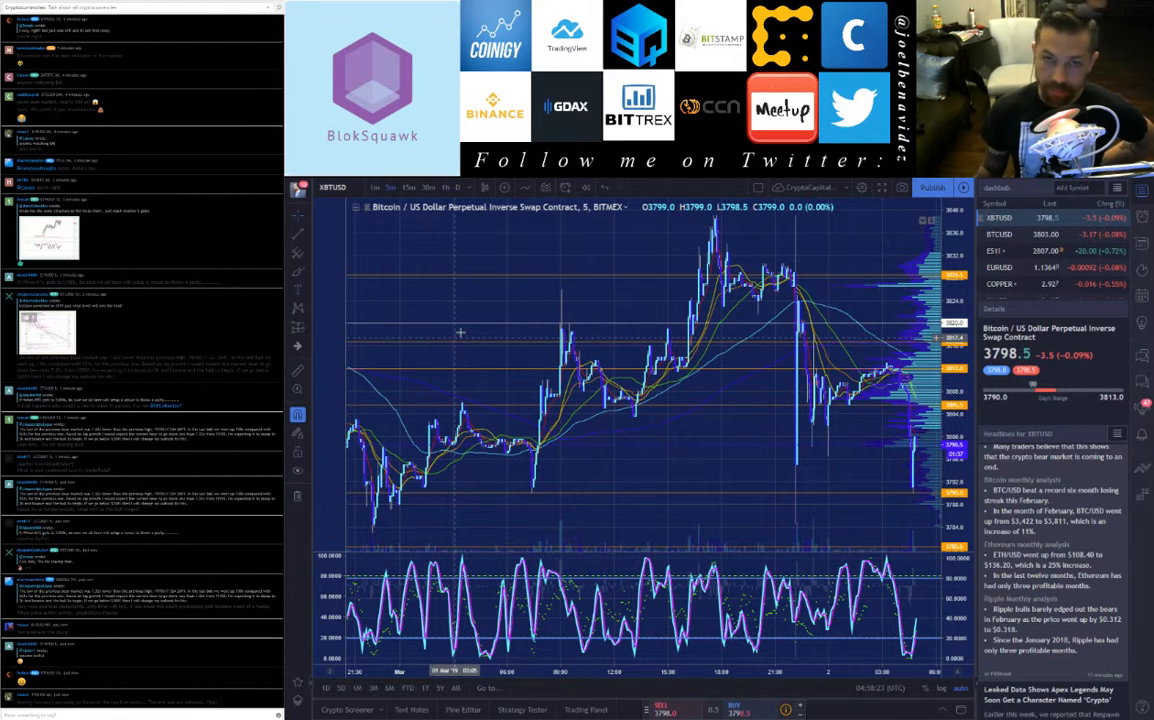
mouse_move(456, 336)
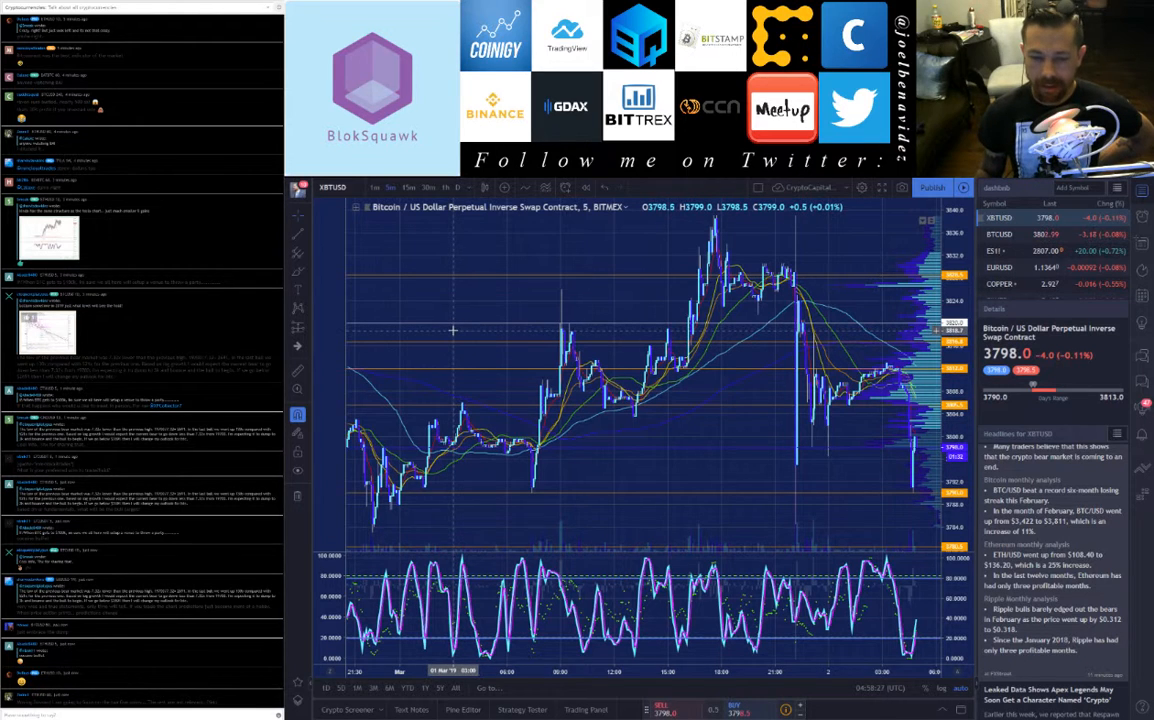
mouse_move(448, 328)
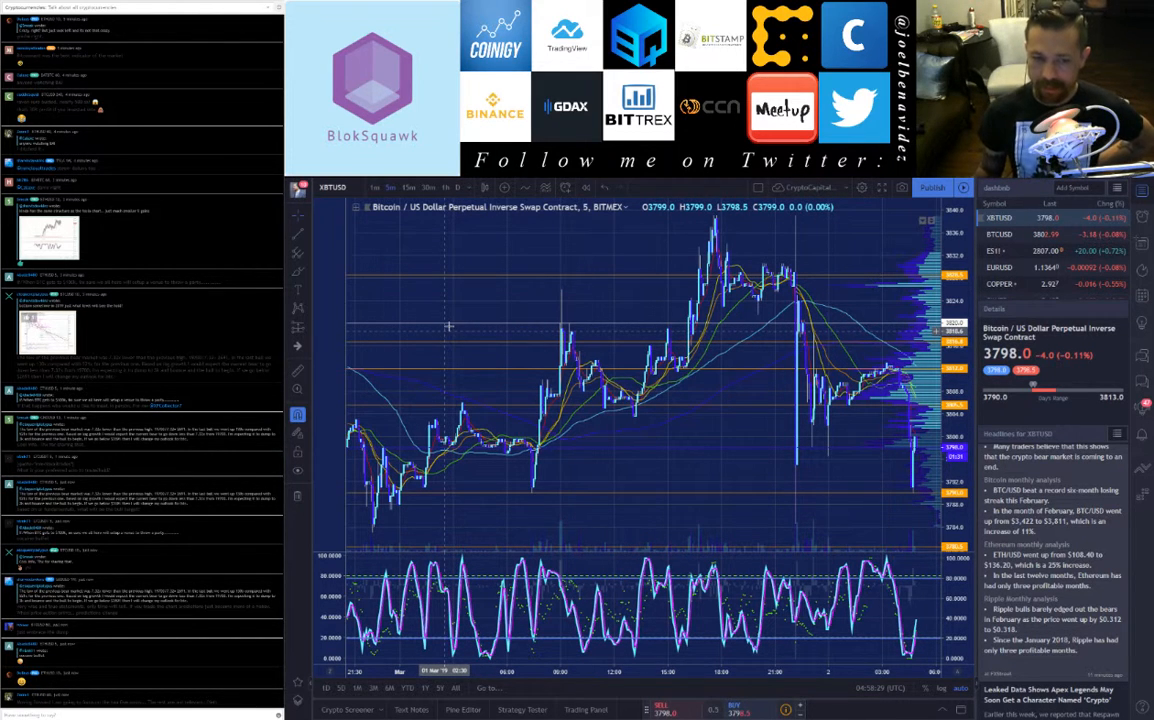
mouse_move(452, 328)
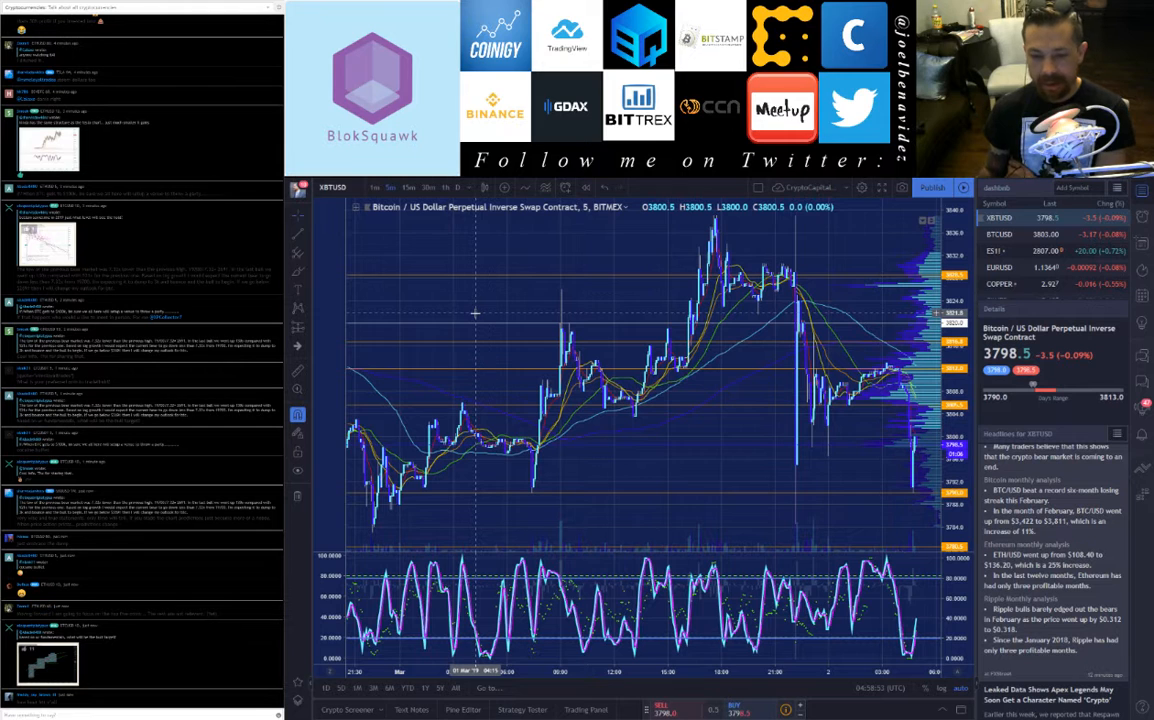
mouse_move(490, 300)
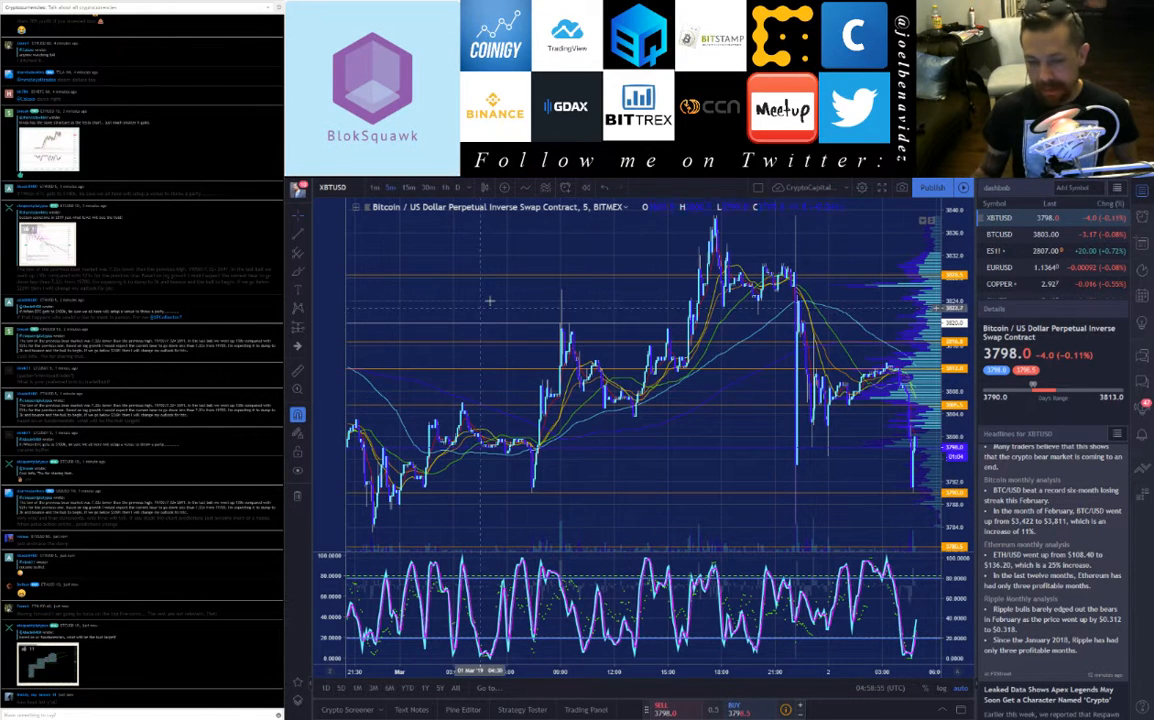
mouse_move(488, 300)
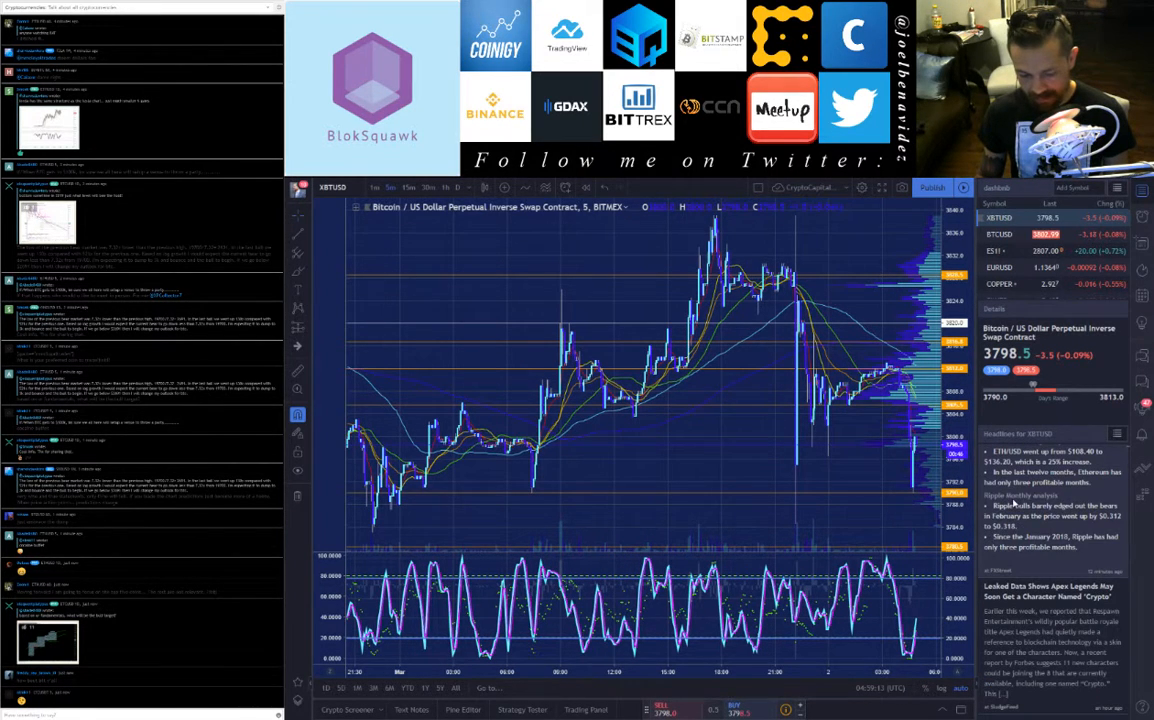
- Scroll the Headlines panel down to the monthly green candle and Binance DEX tester stories
scroll(down, 3)
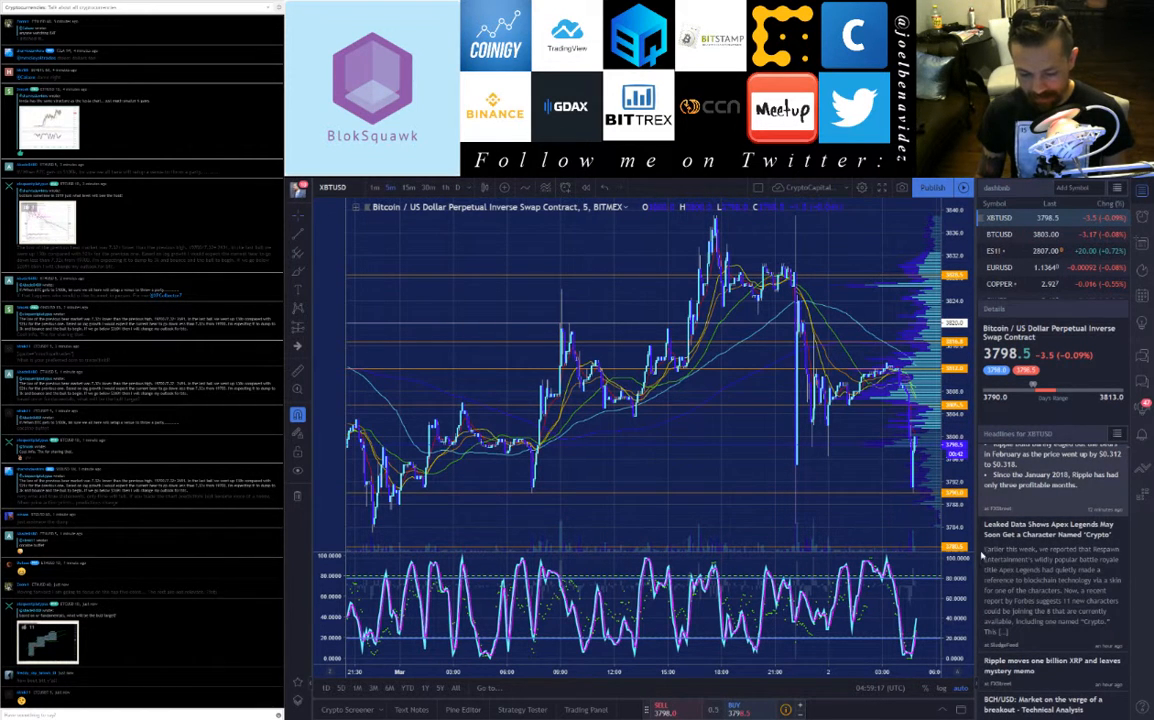
scroll(down, 3)
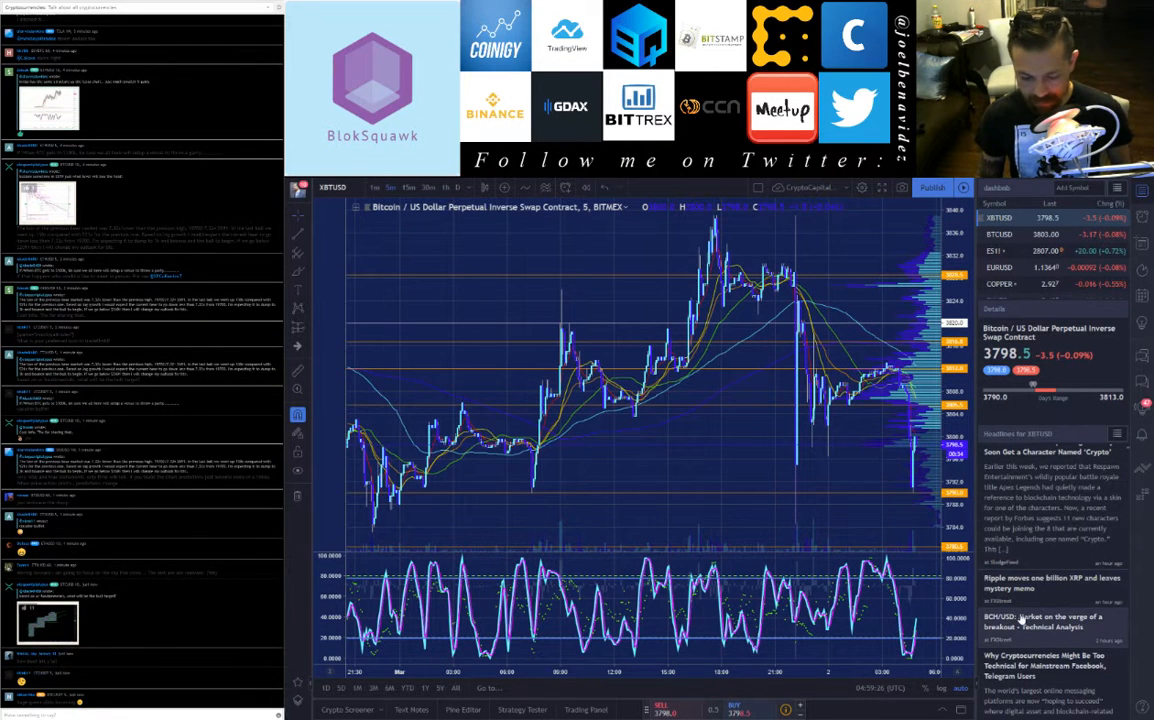
scroll(down, 3)
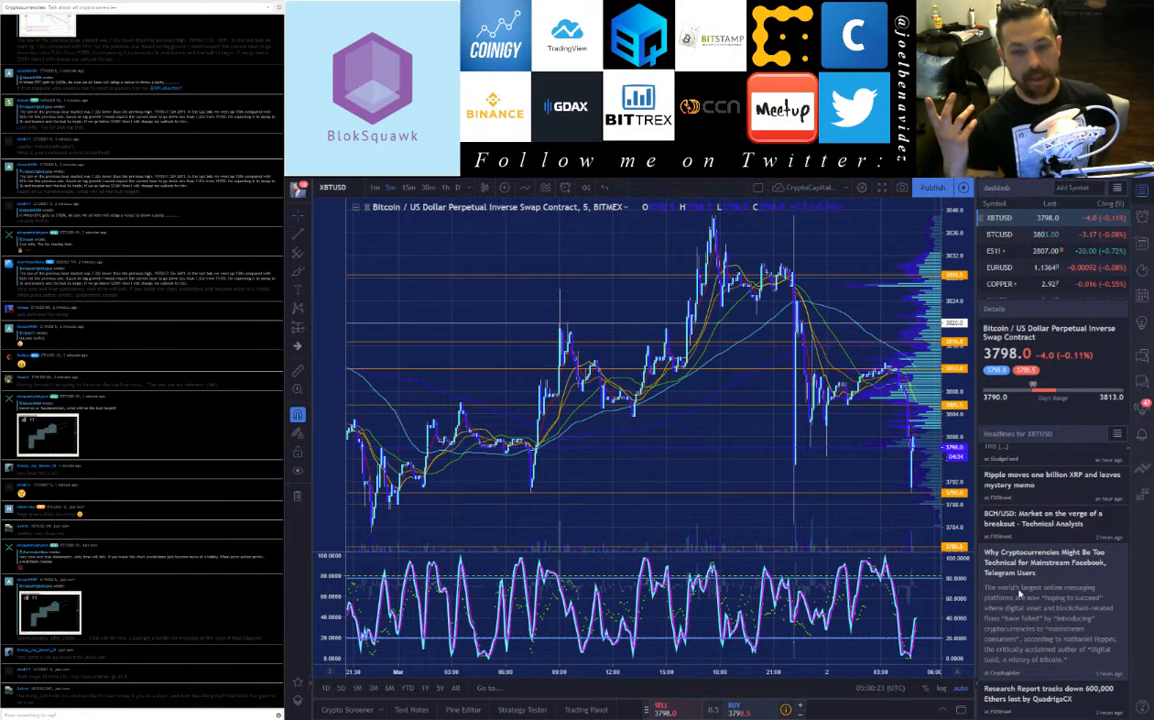
mouse_move(1050, 592)
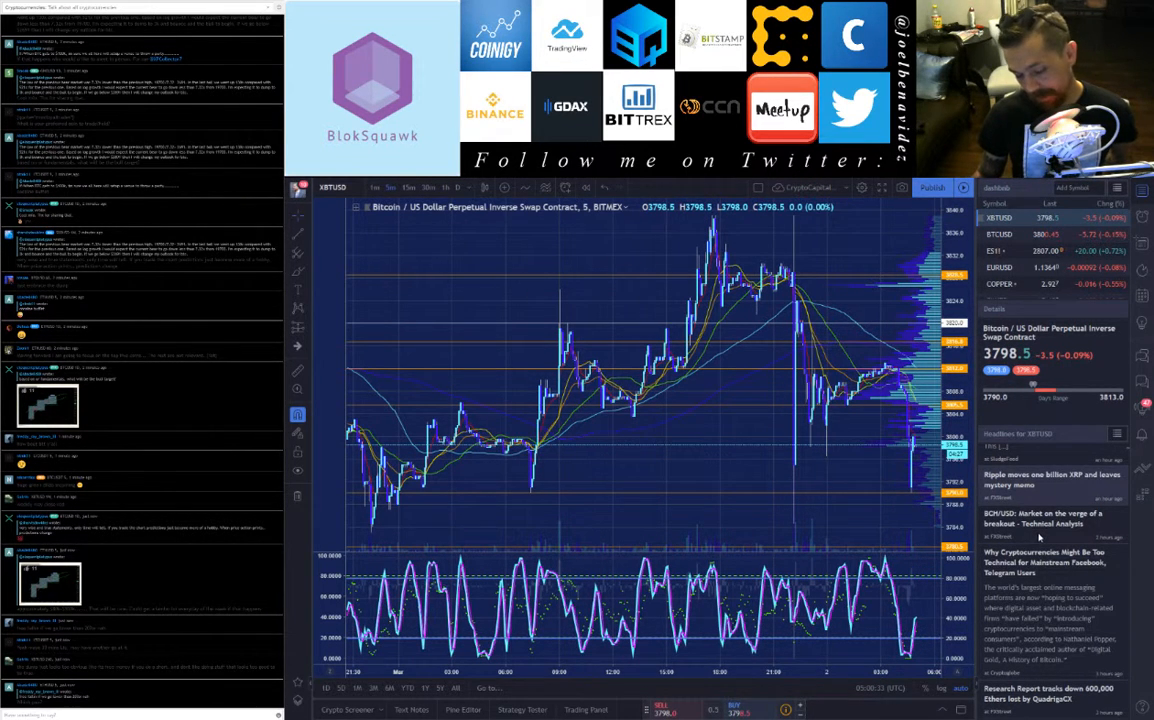
scroll(down, 3)
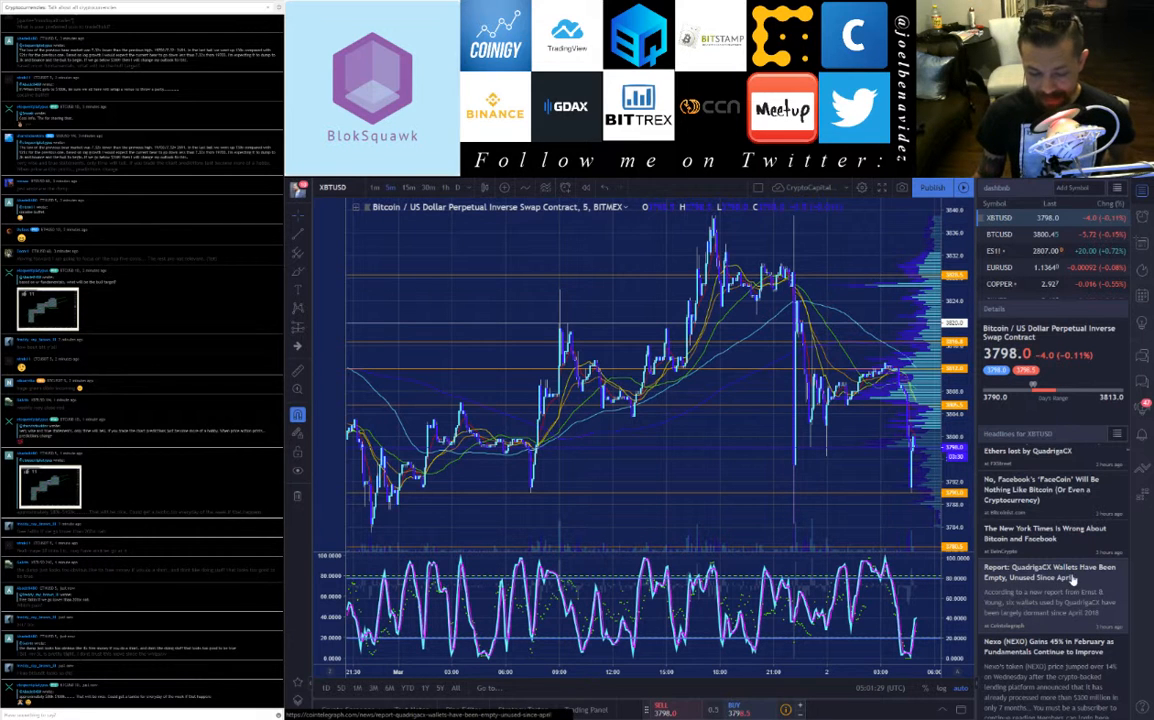
scroll(down, 3)
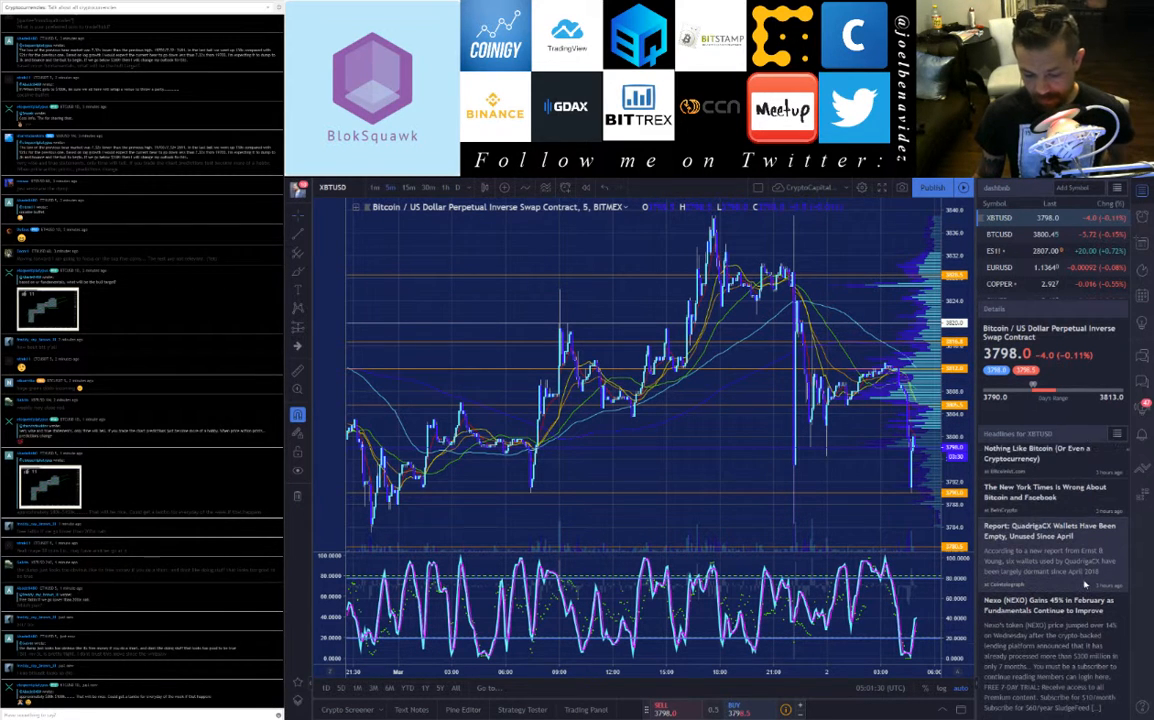
scroll(down, 3)
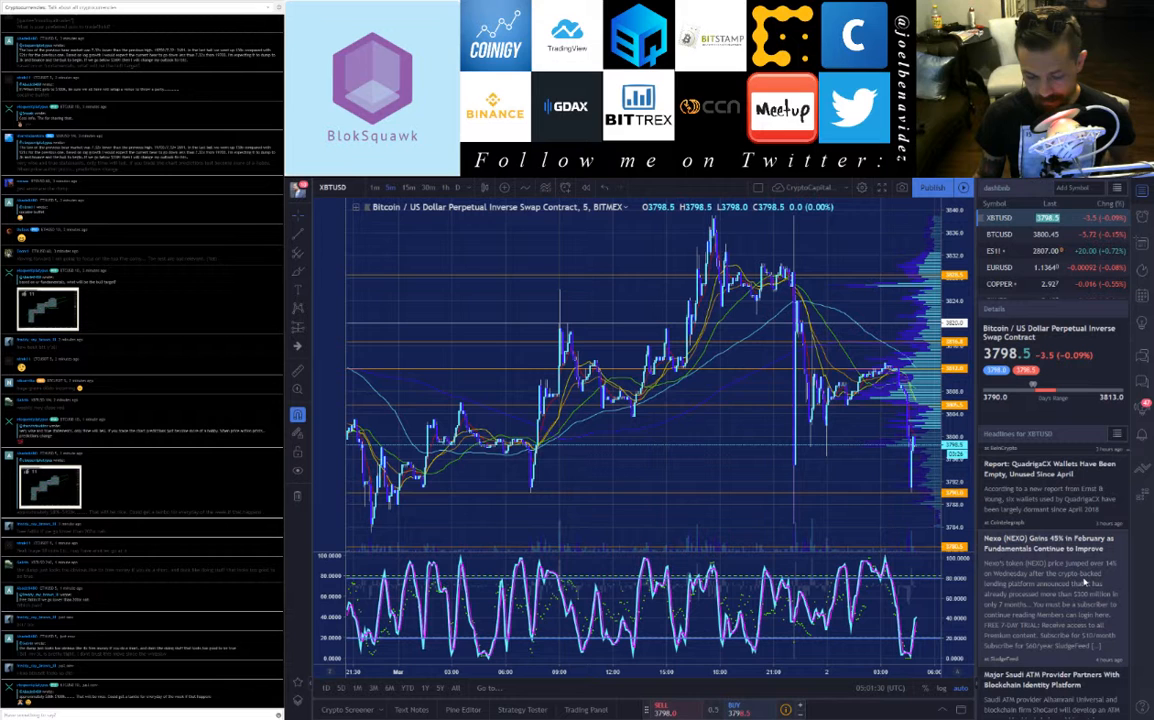
scroll(down, 3)
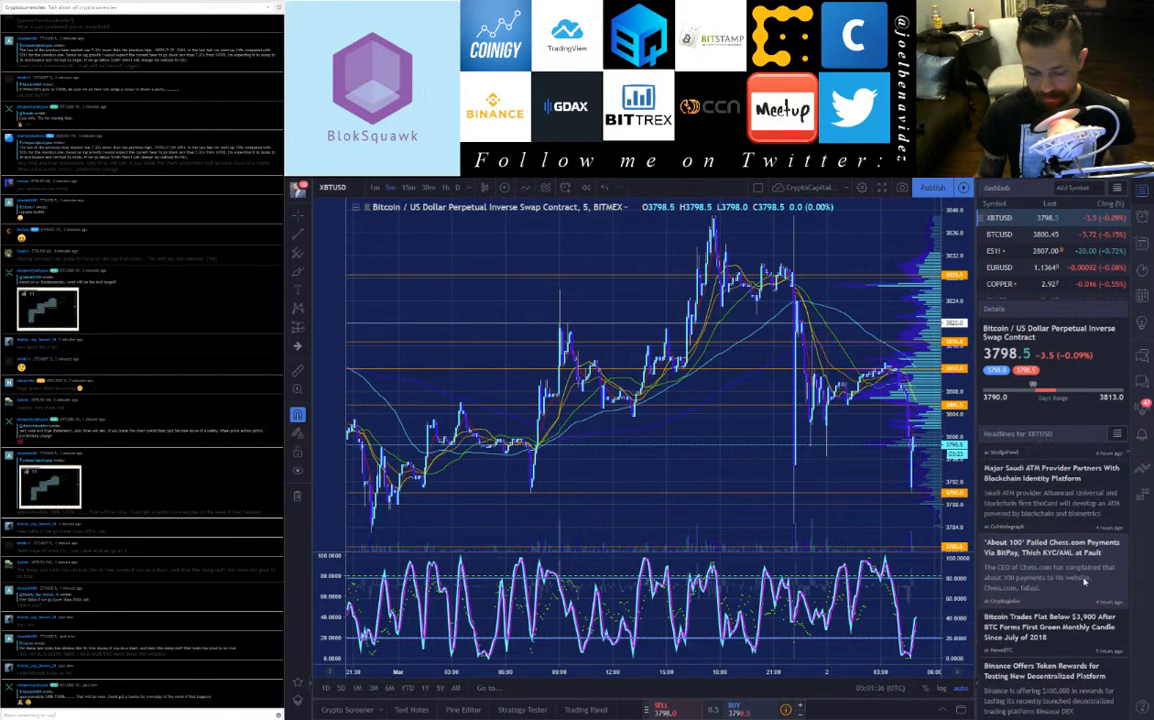
scroll(down, 3)
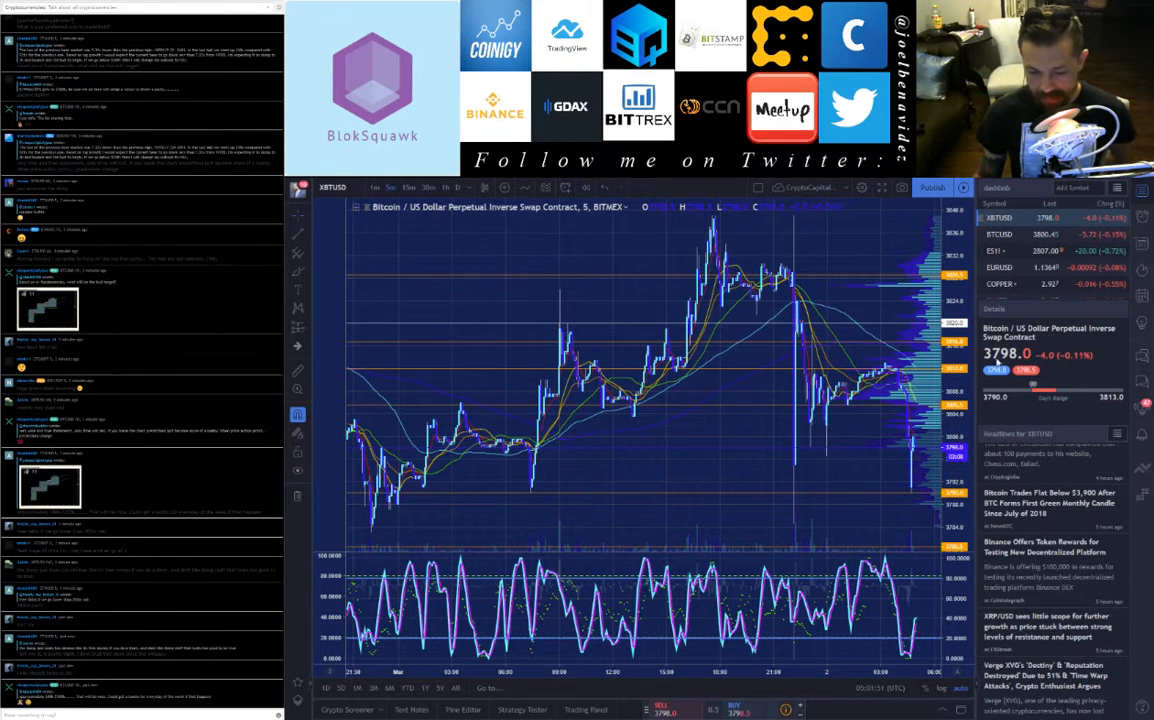
mouse_move(900, 460)
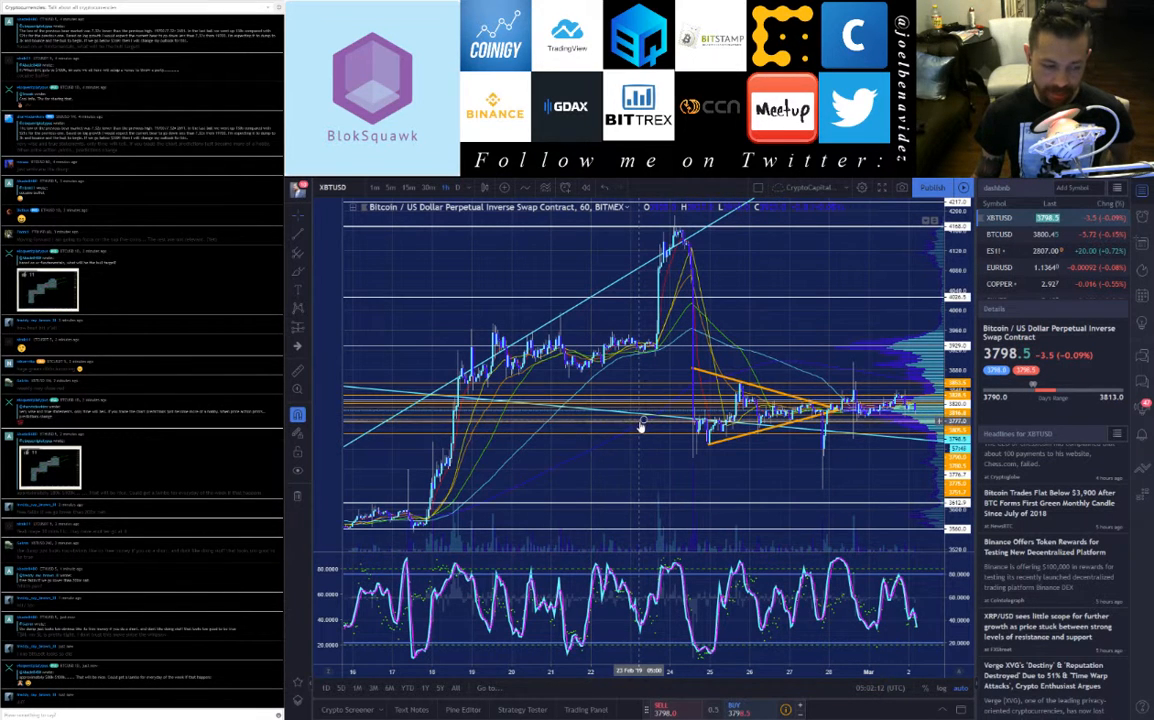
mouse_move(640, 420)
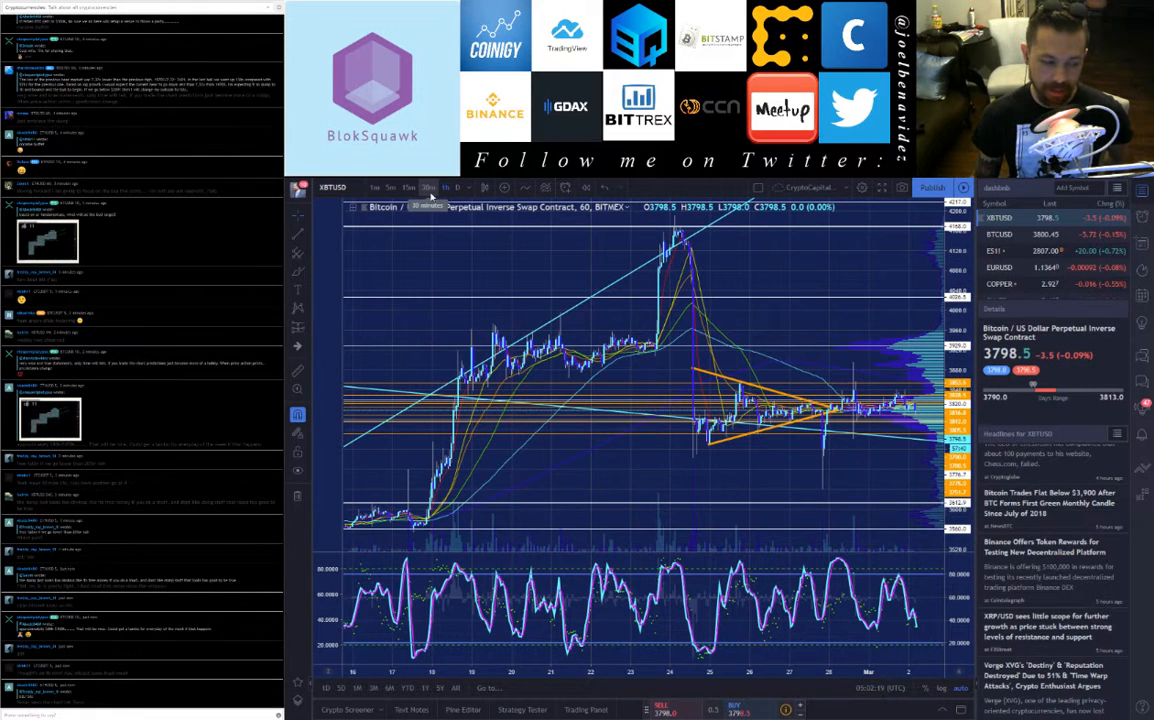
- Change the chart interval from 5 minutes to 60 minutes, then to 1D
click(444, 188)
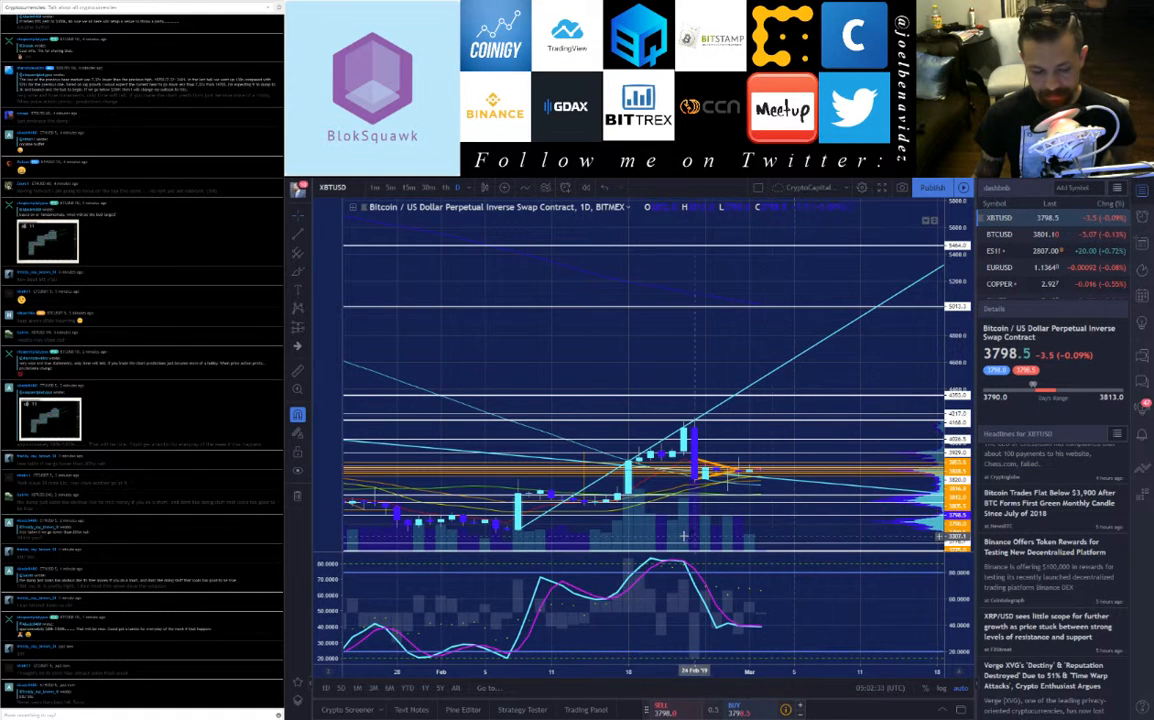
mouse_move(684, 550)
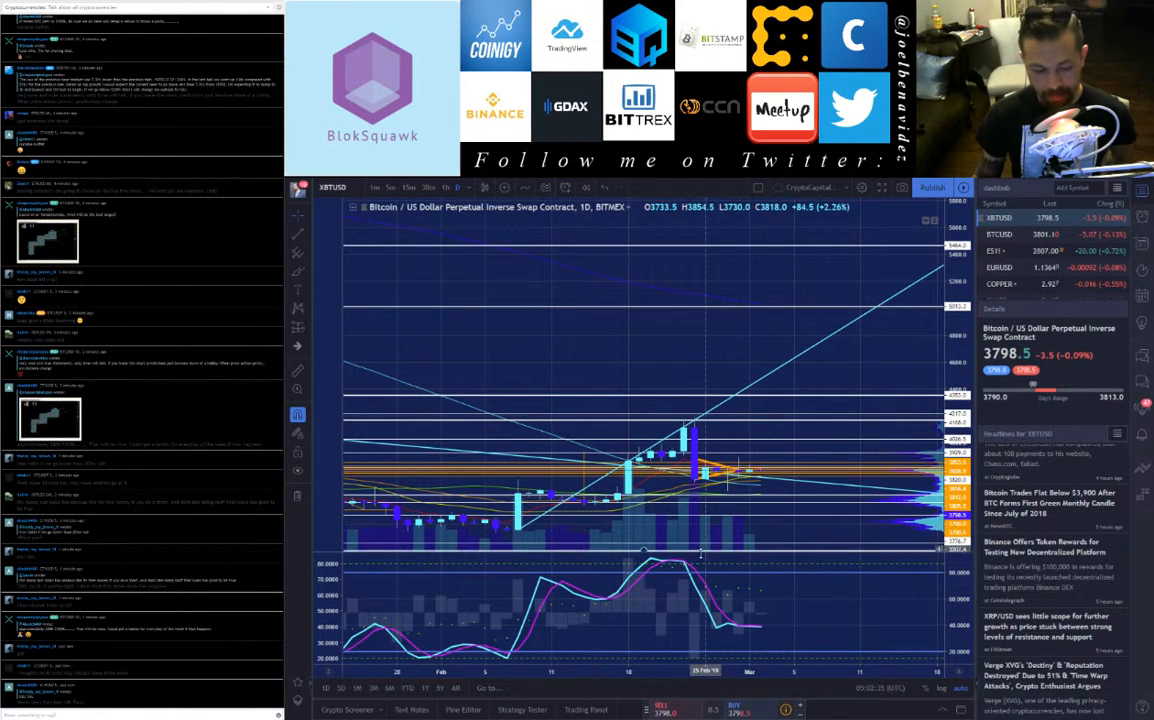
mouse_move(730, 532)
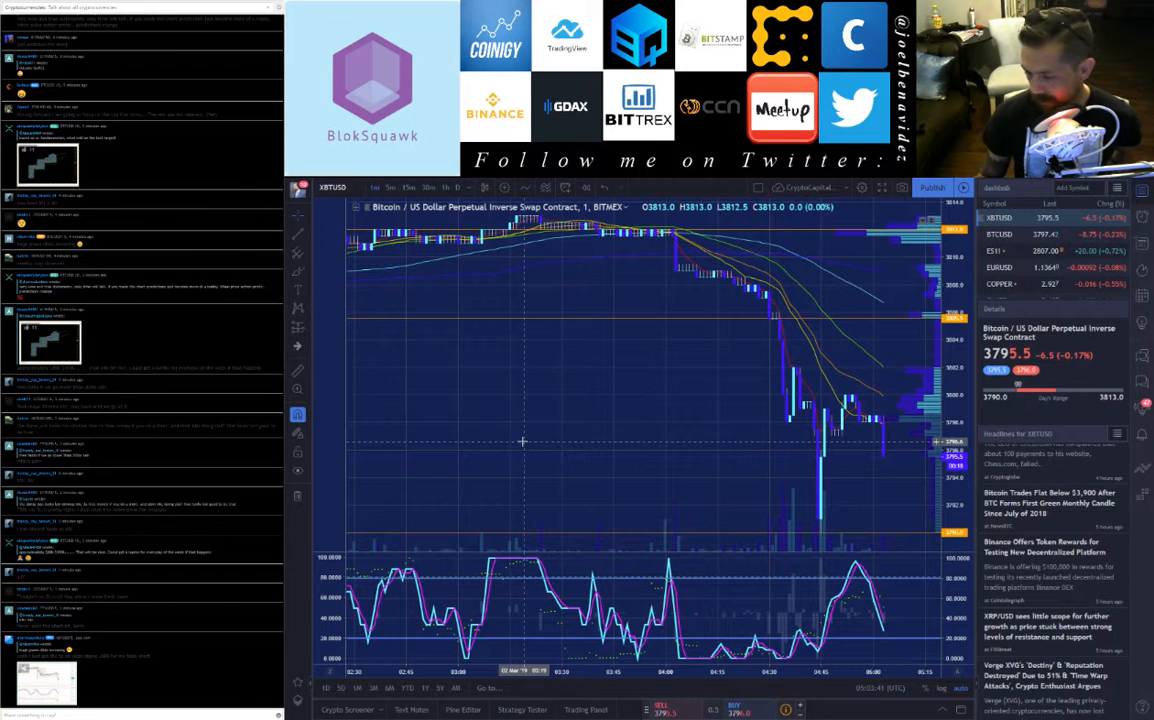
mouse_move(326, 528)
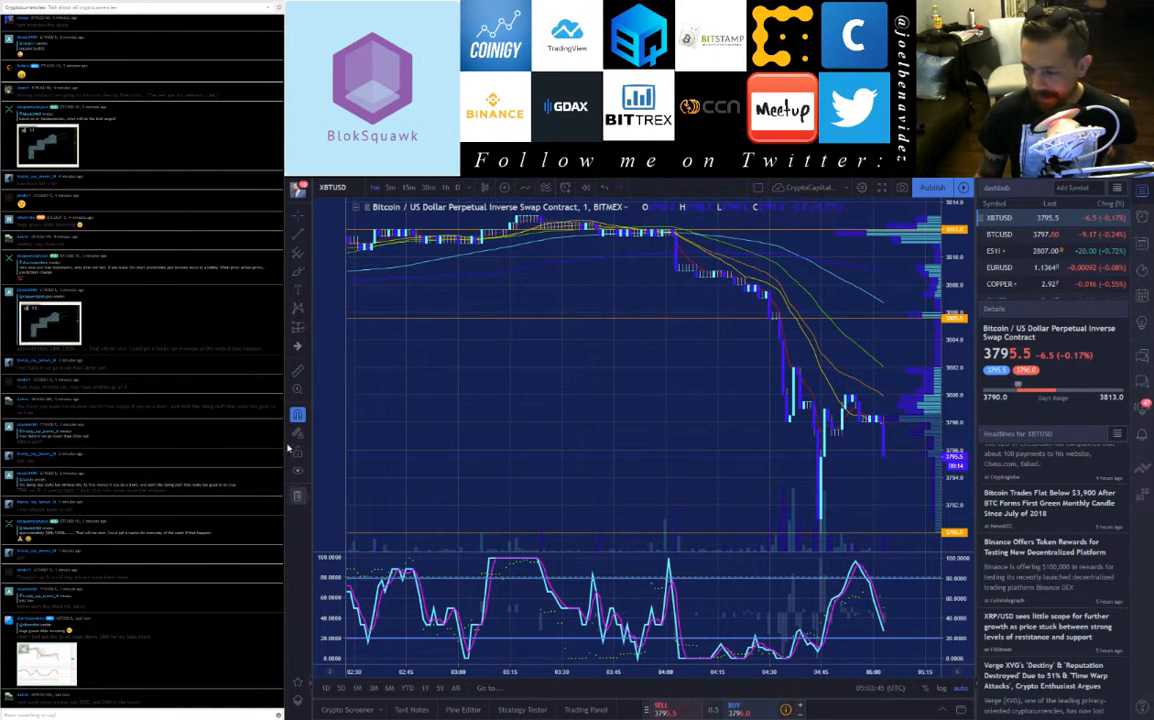
mouse_move(296, 452)
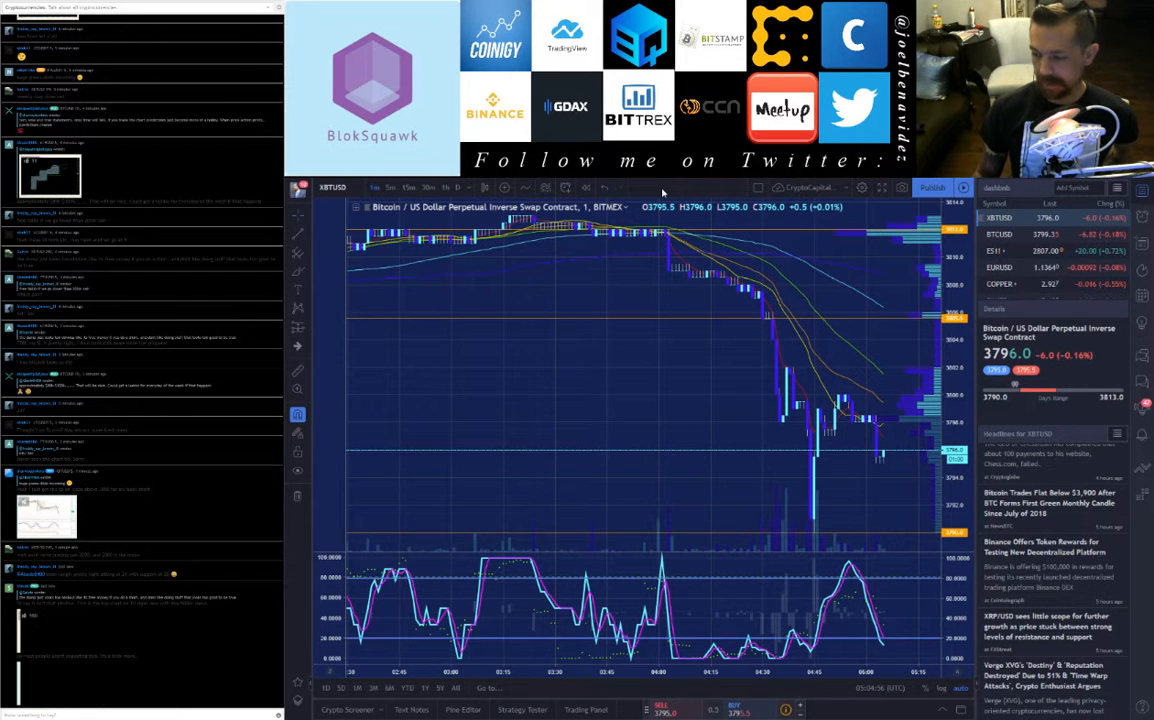
mouse_move(872, 382)
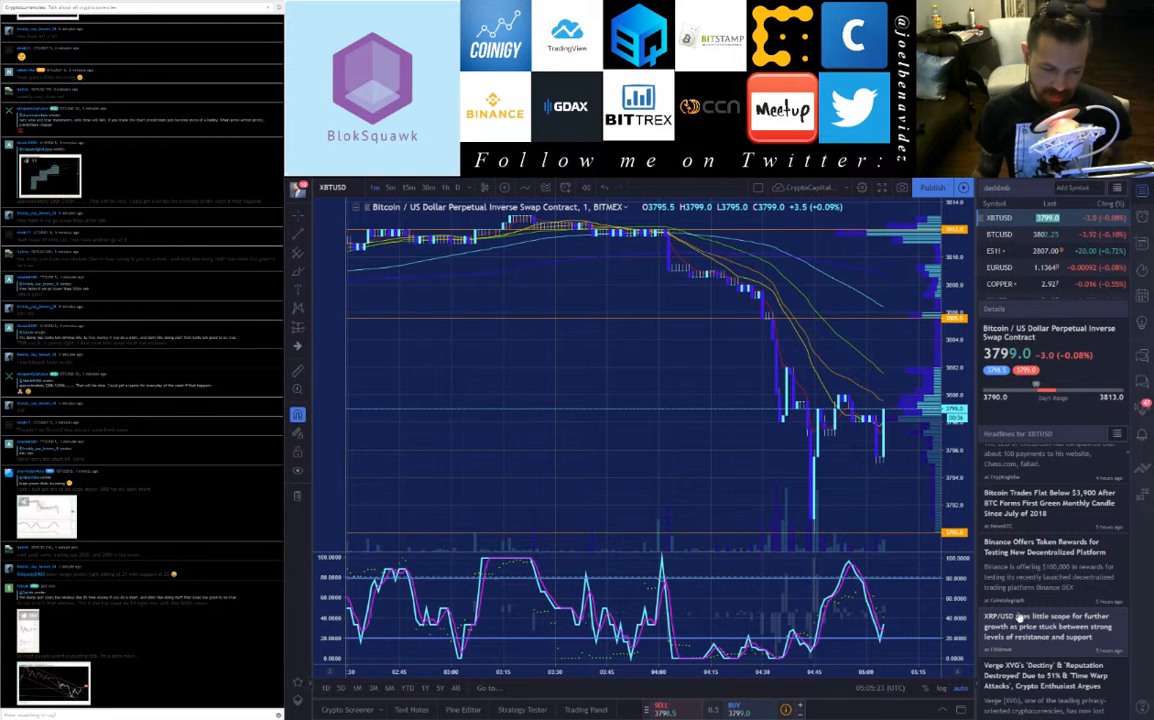
mouse_move(588, 244)
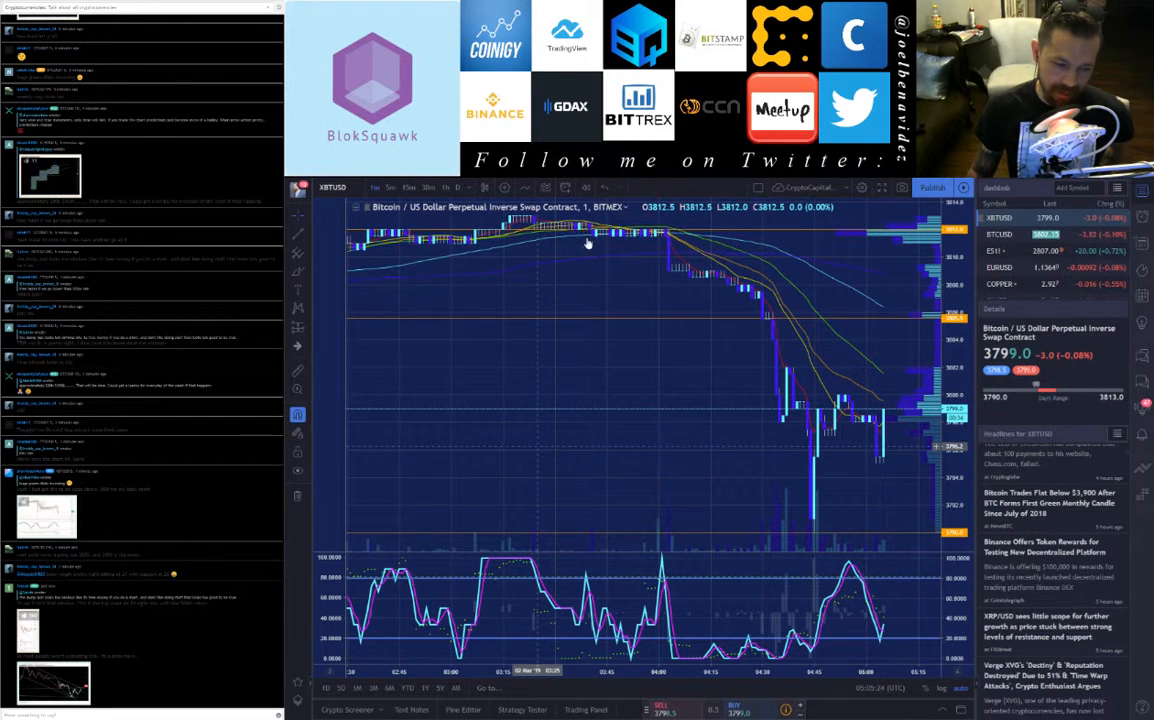
mouse_move(636, 466)
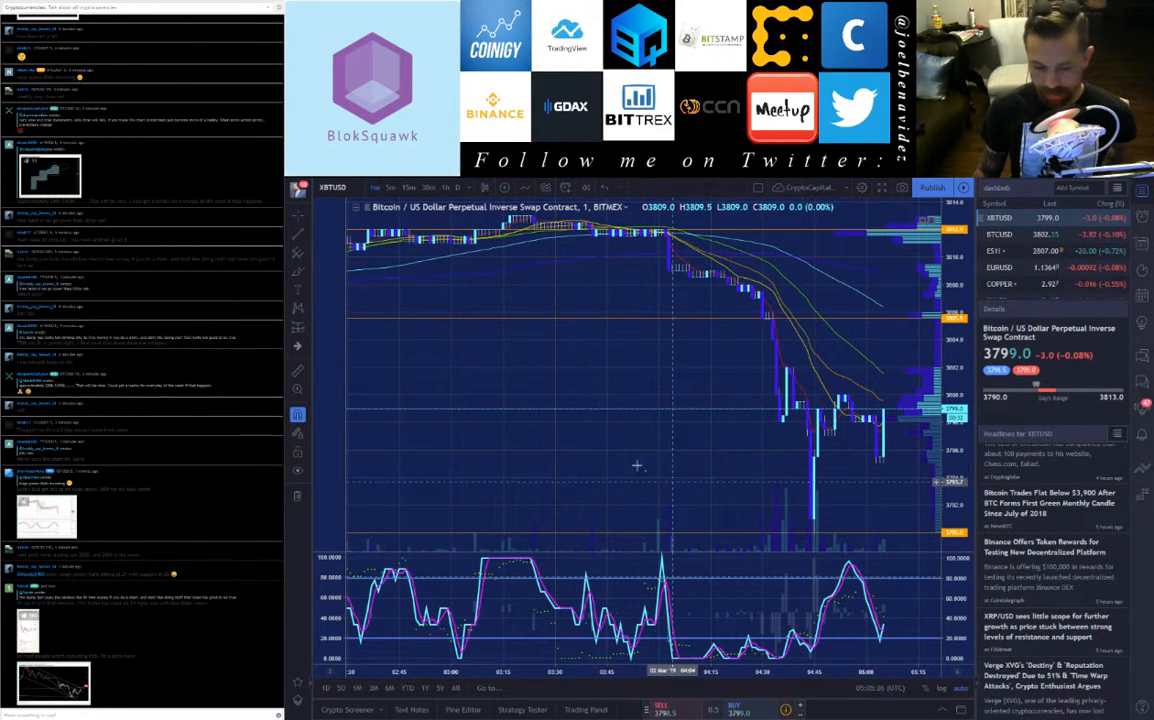
mouse_move(752, 384)
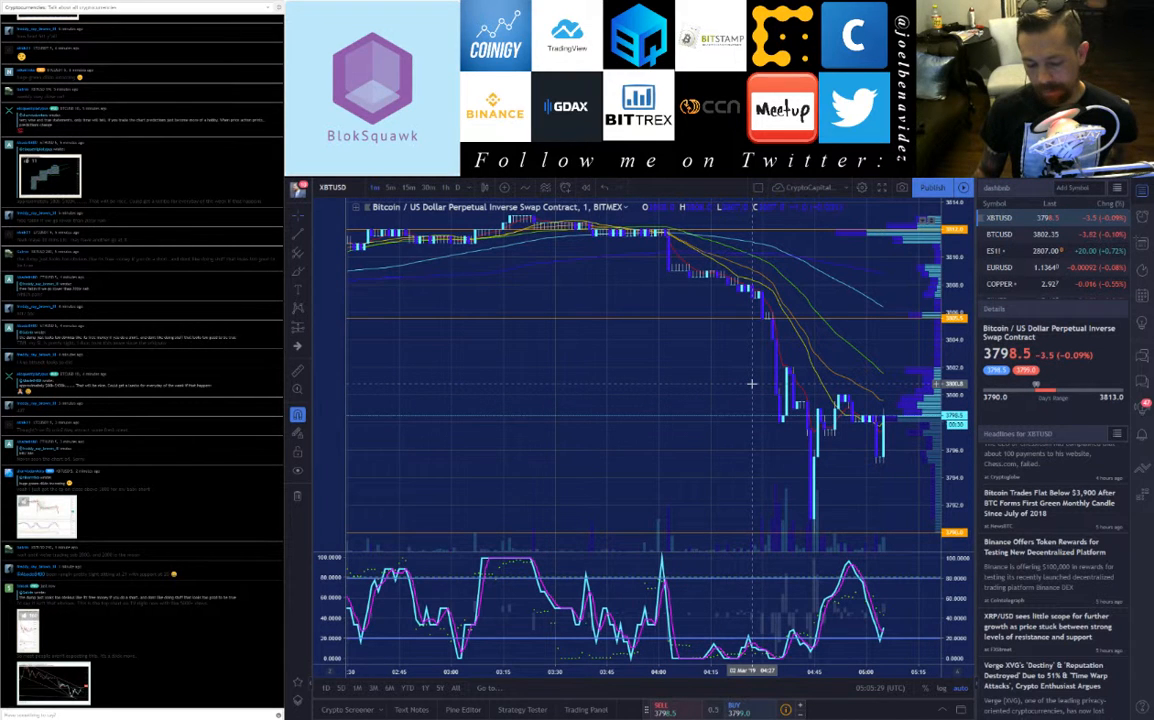
mouse_move(666, 408)
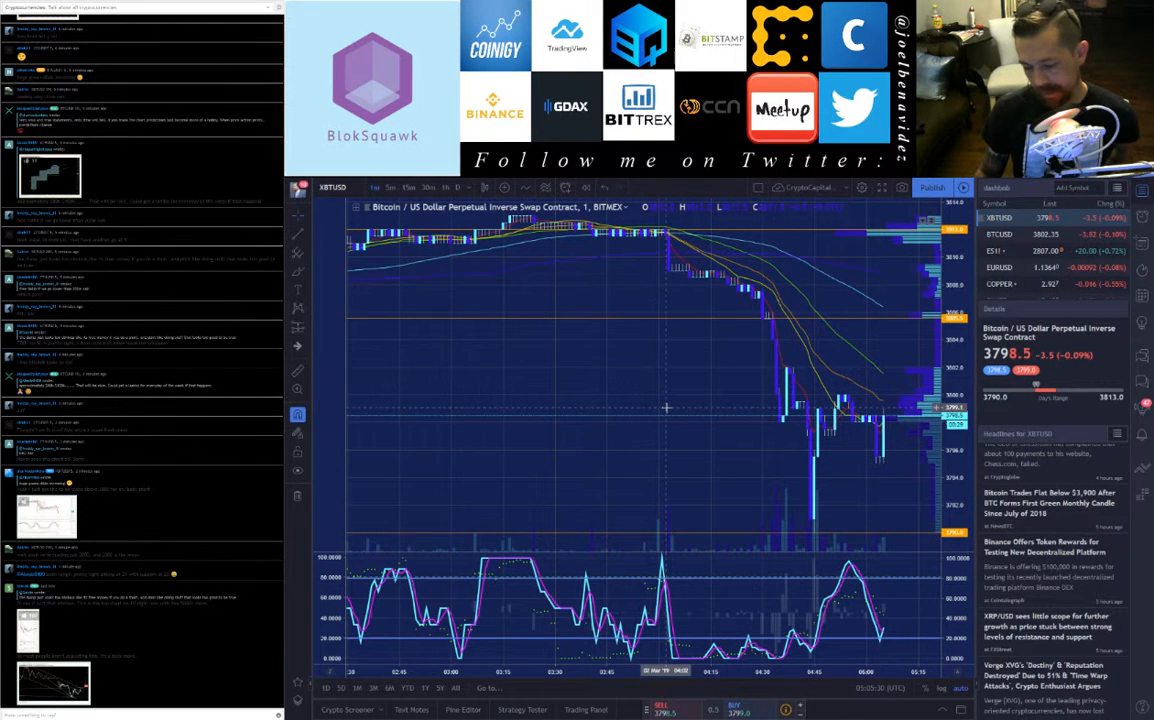
mouse_move(756, 476)
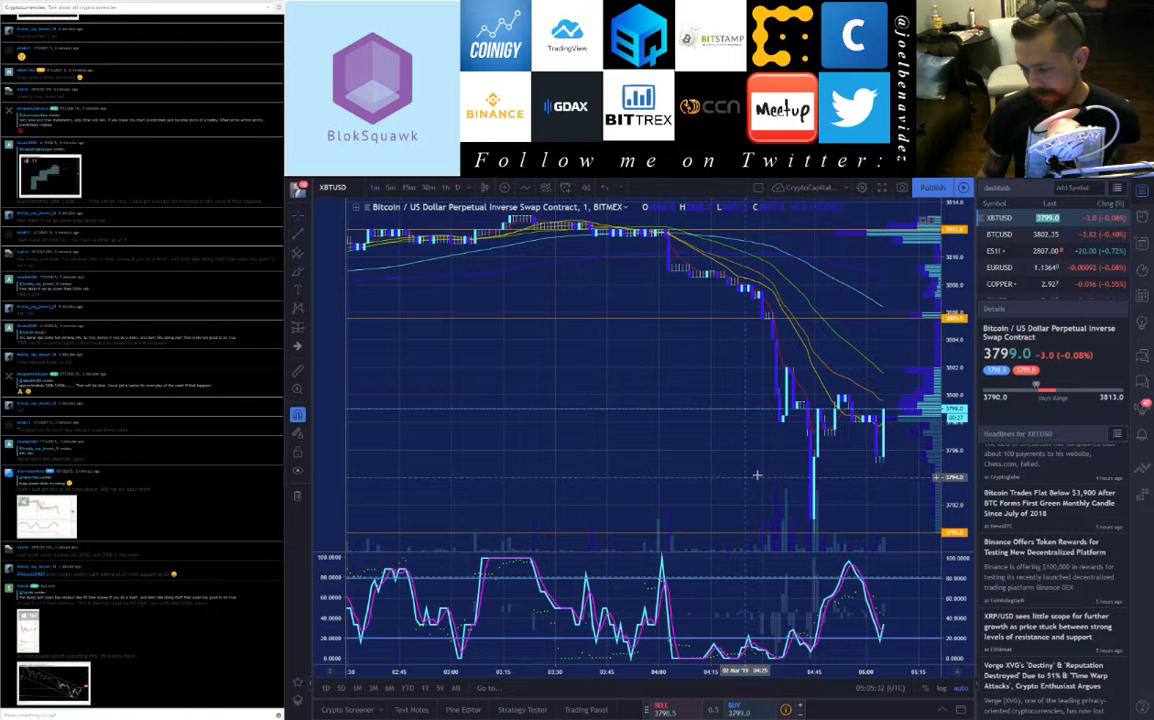
mouse_move(748, 444)
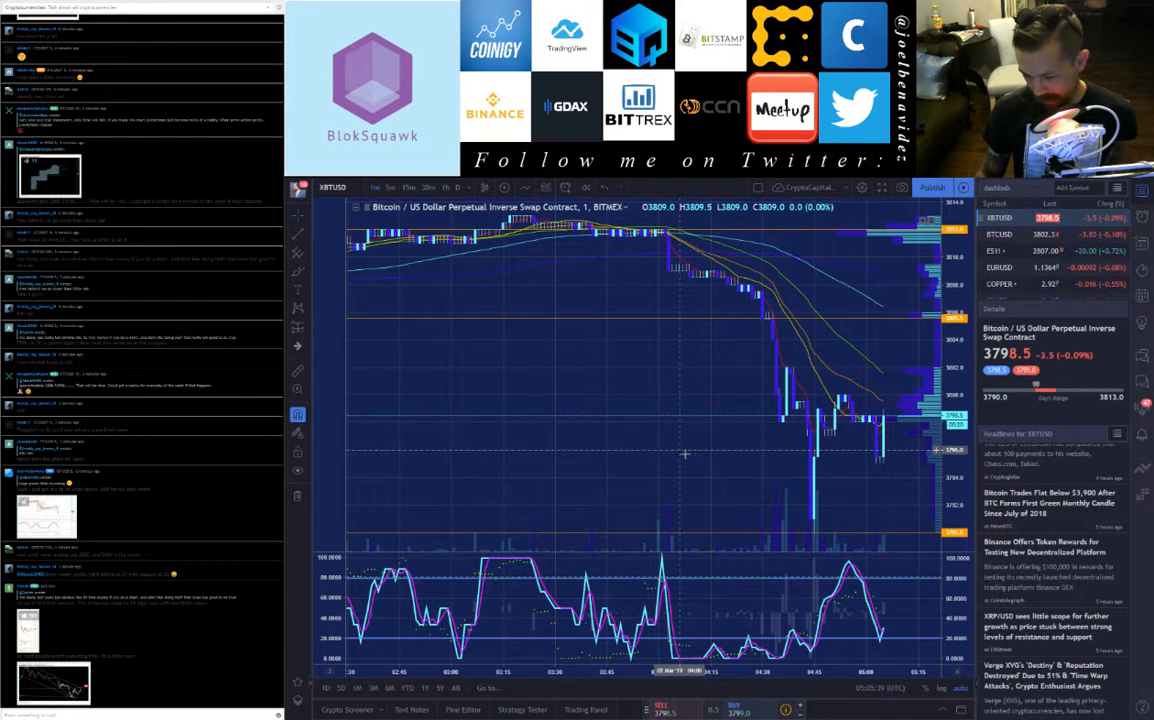
mouse_move(650, 486)
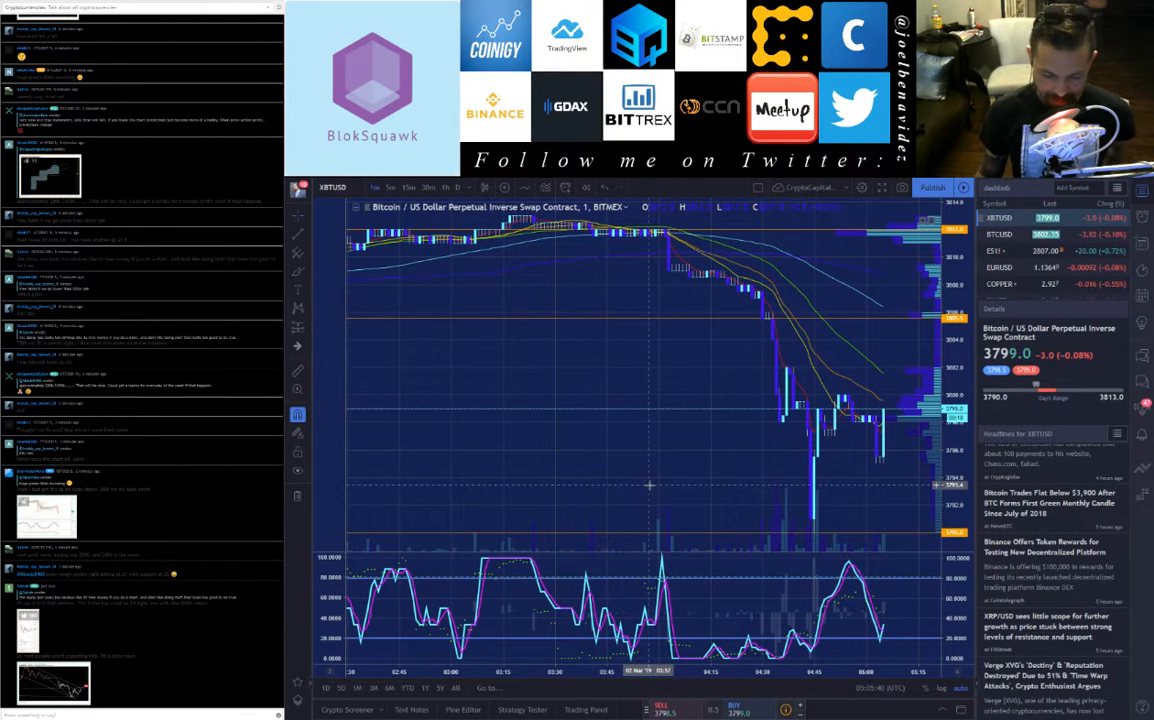
mouse_move(598, 492)
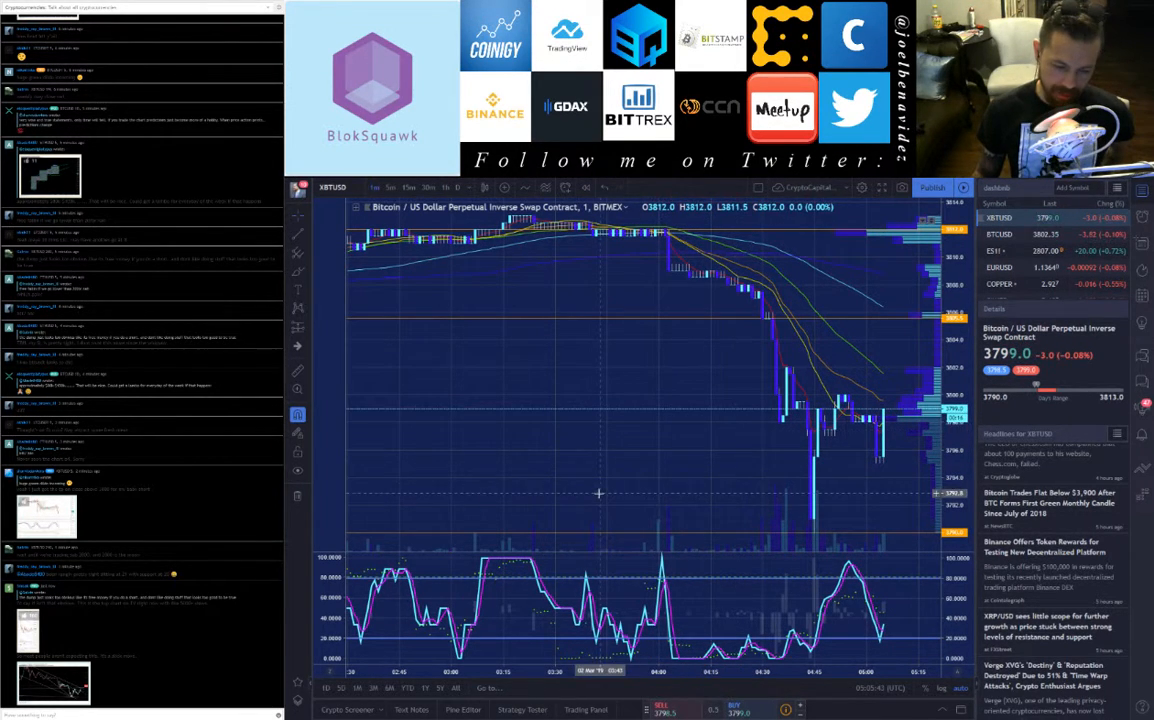
mouse_move(650, 492)
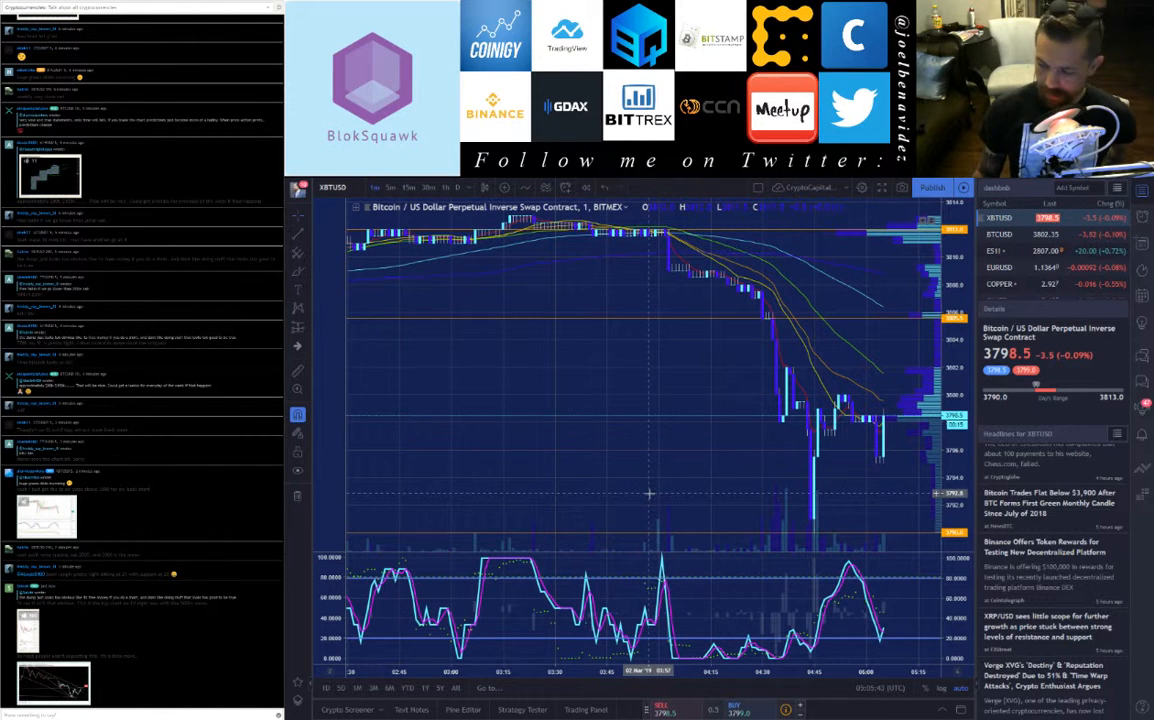